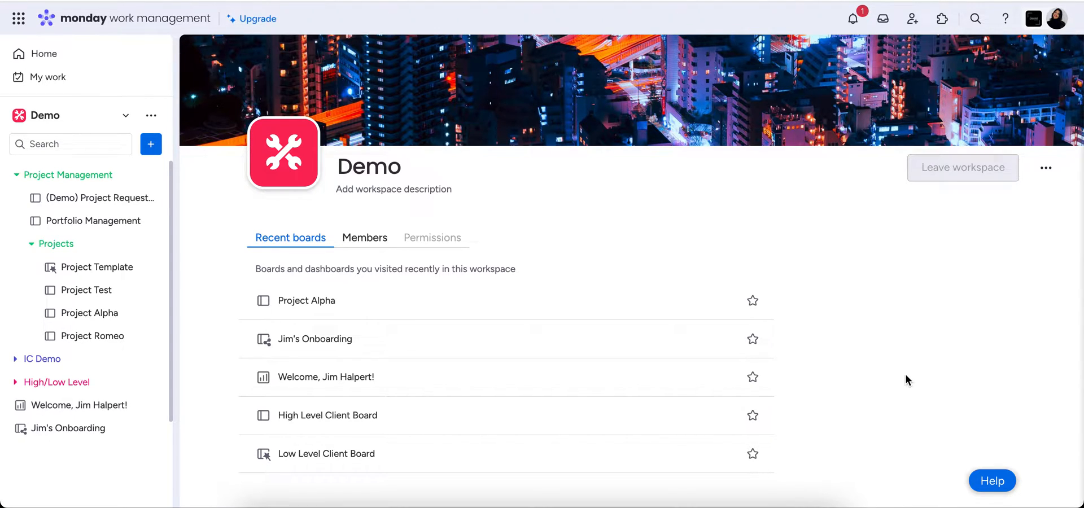
pyautogui.moveTo(169, 132)
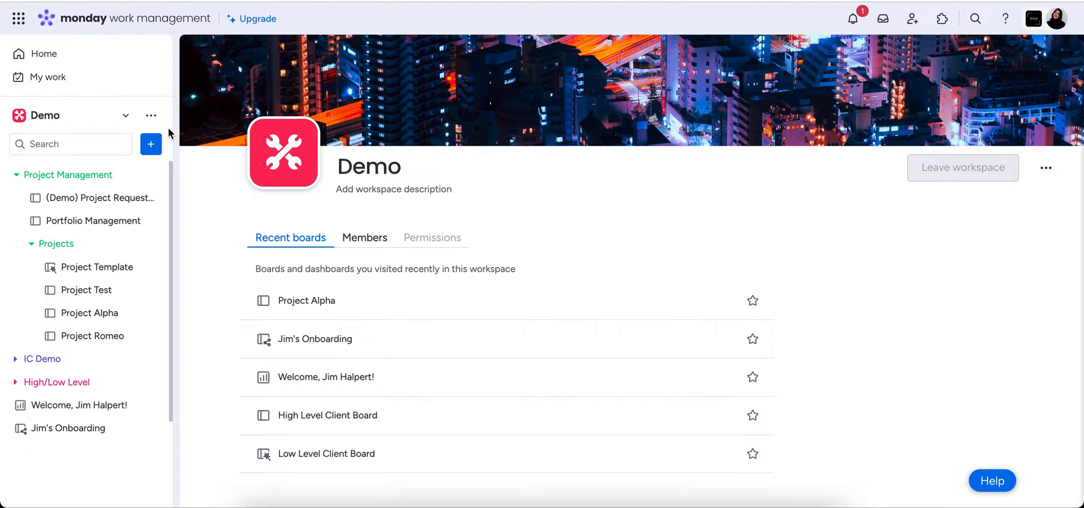
pyautogui.moveTo(150, 145)
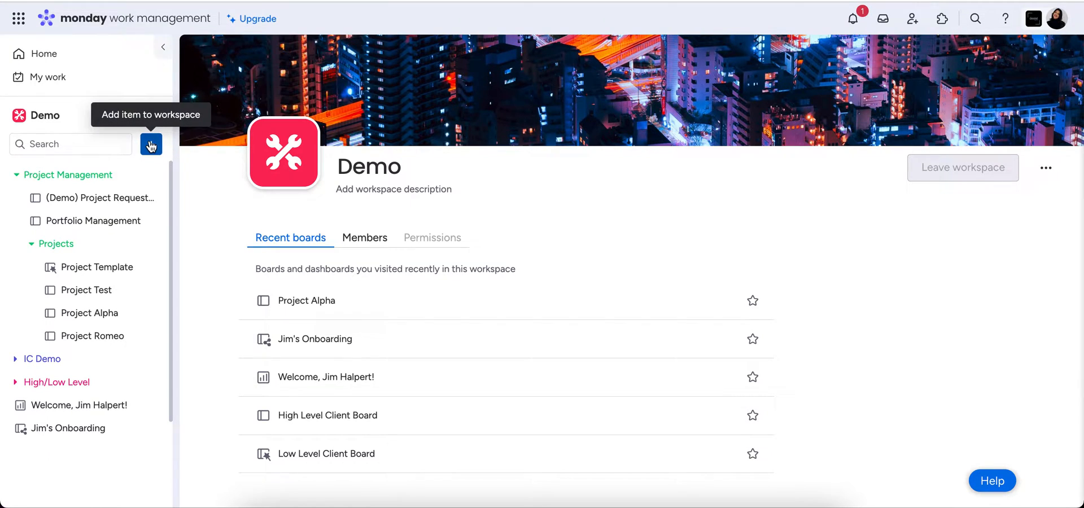
# Create a board named 'Applicant Tracking Board' using the custom item type 'Applicants'
pyautogui.click(150, 144)
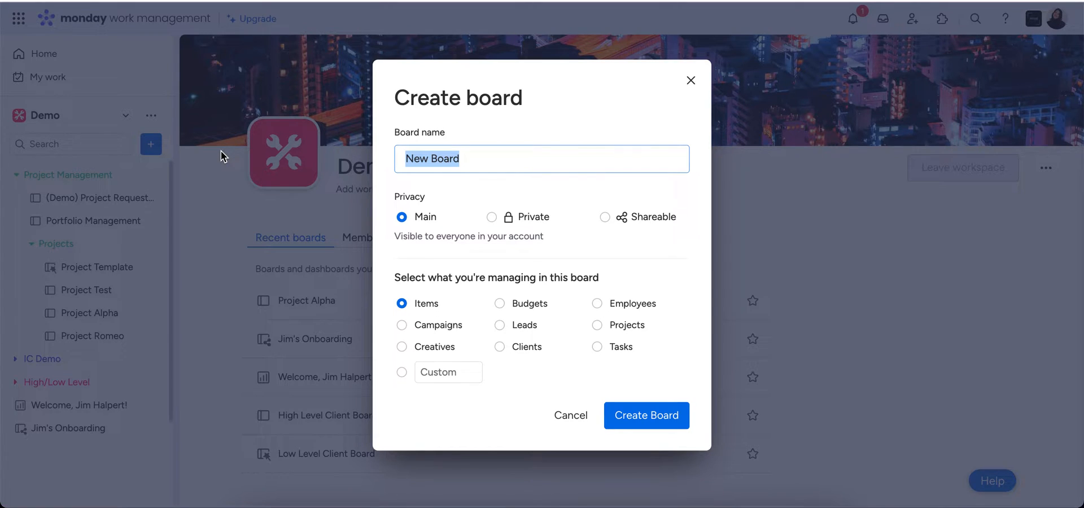
pyautogui.write('Ap')
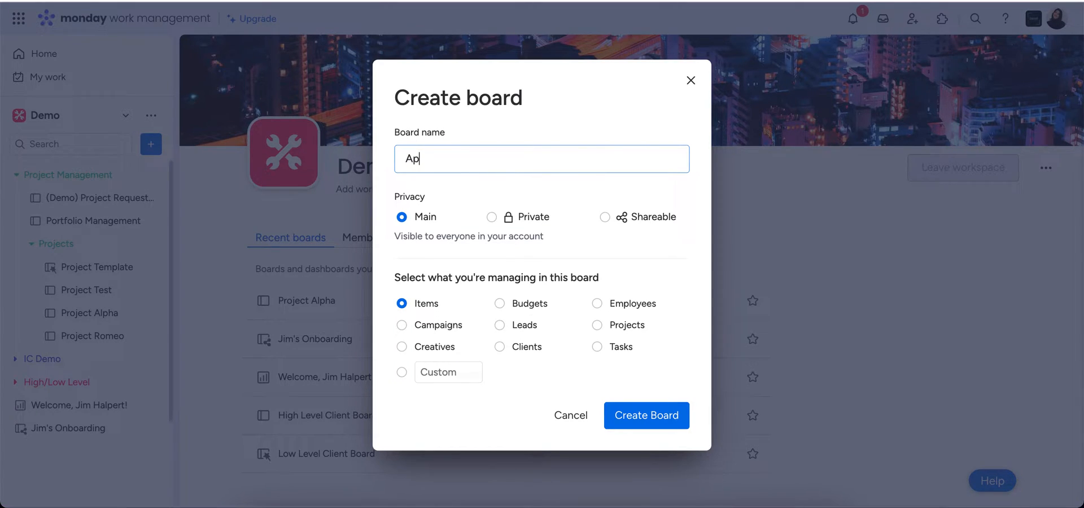
pyautogui.write('plicant')
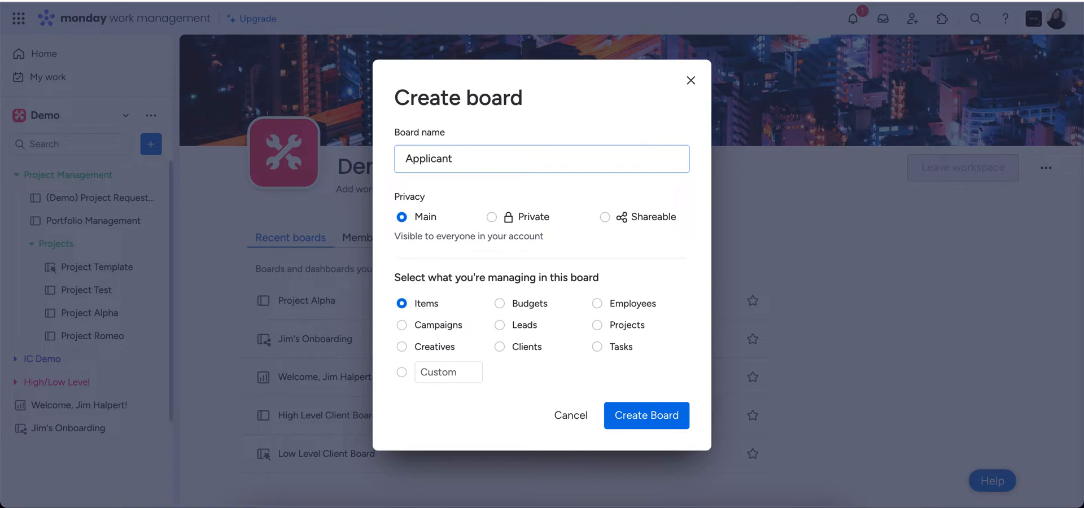
pyautogui.write('Tracking Bo')
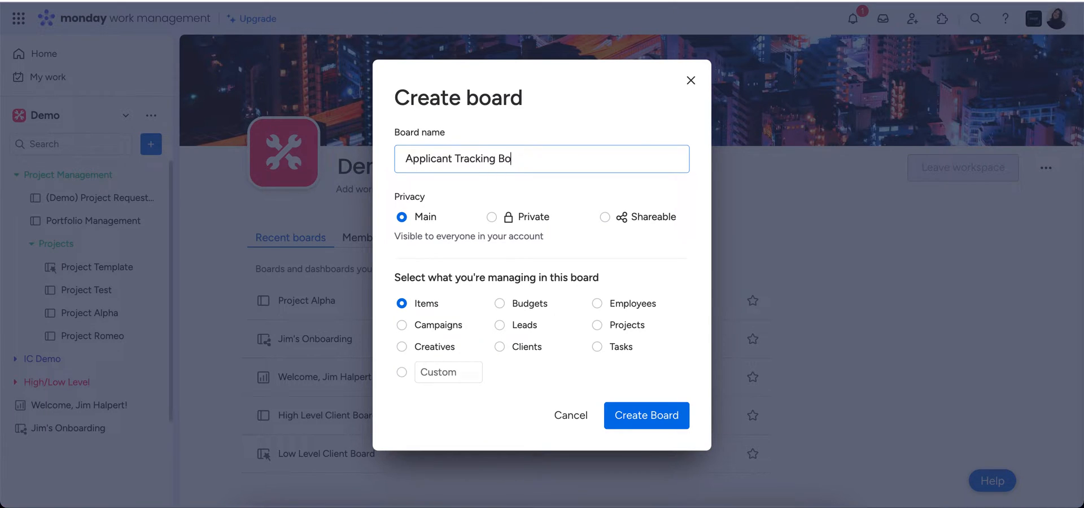
pyautogui.click(401, 372)
pyautogui.write('App')
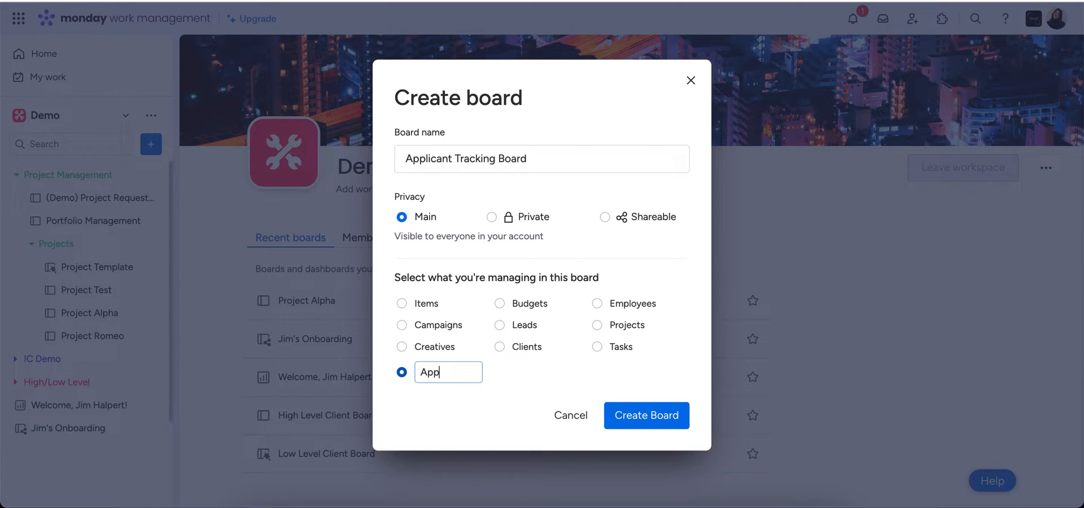
pyautogui.write('licants')
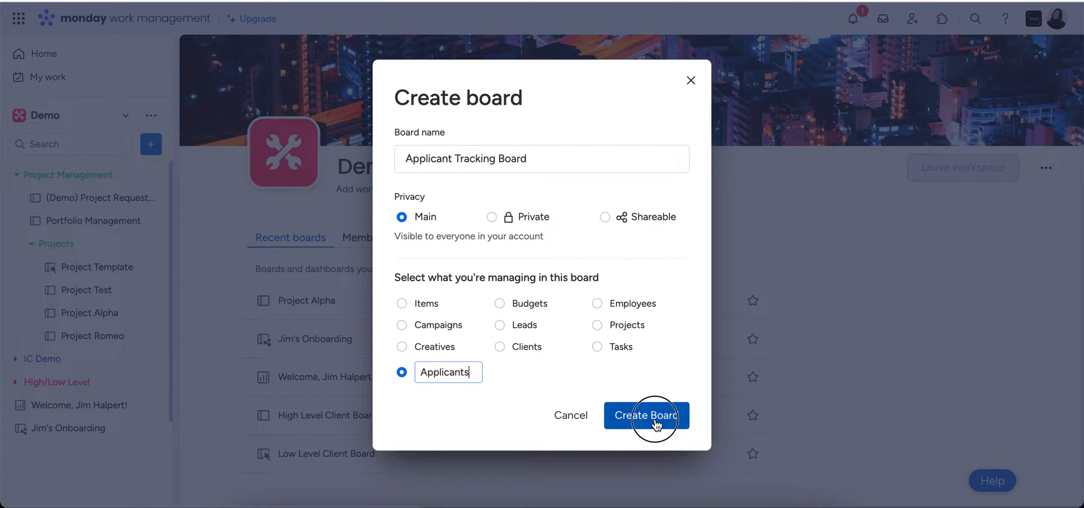
pyautogui.click(646, 415)
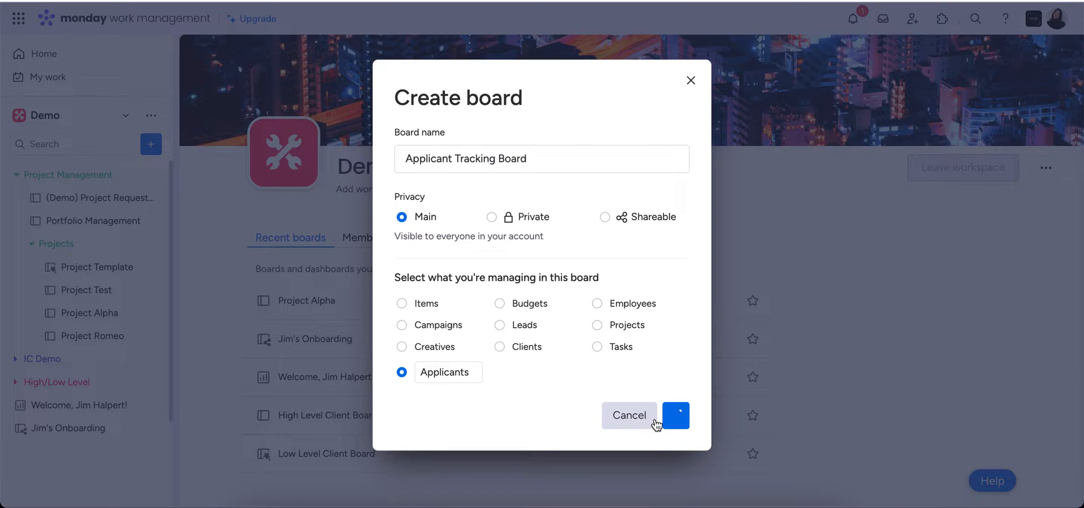
# Delete the File, Date, Status and Person columns, confirming each deletion
pyautogui.click(675, 415)
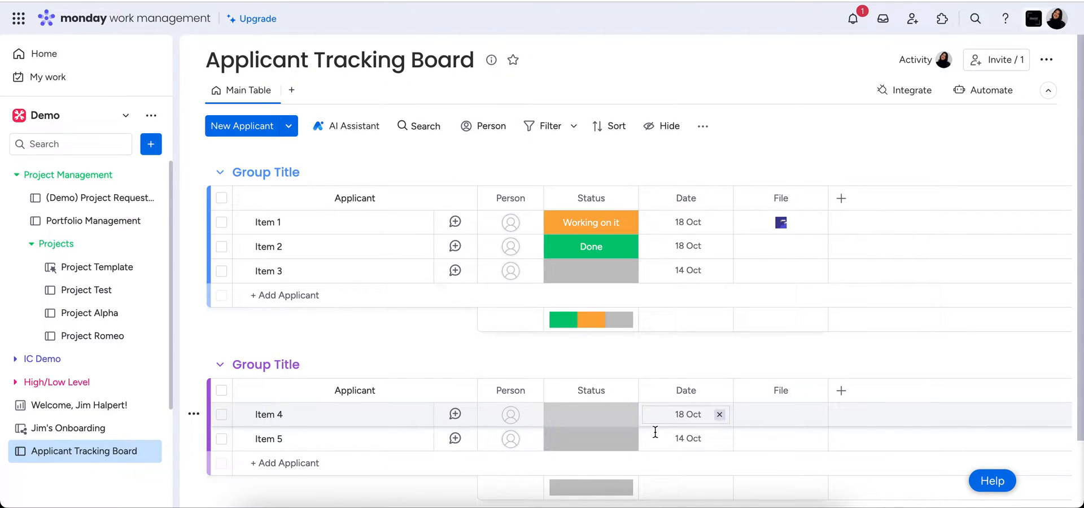
pyautogui.click(813, 198)
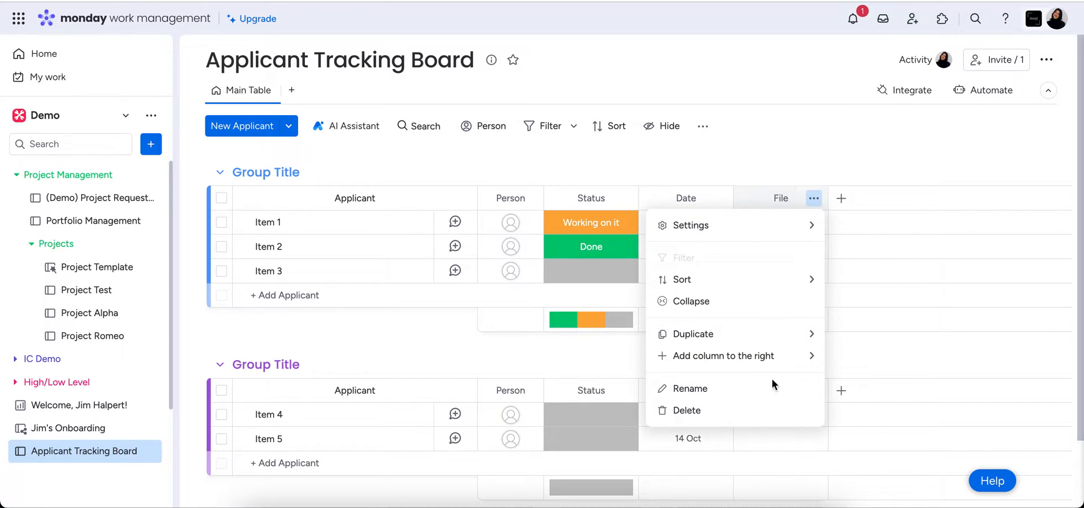
pyautogui.click(687, 410)
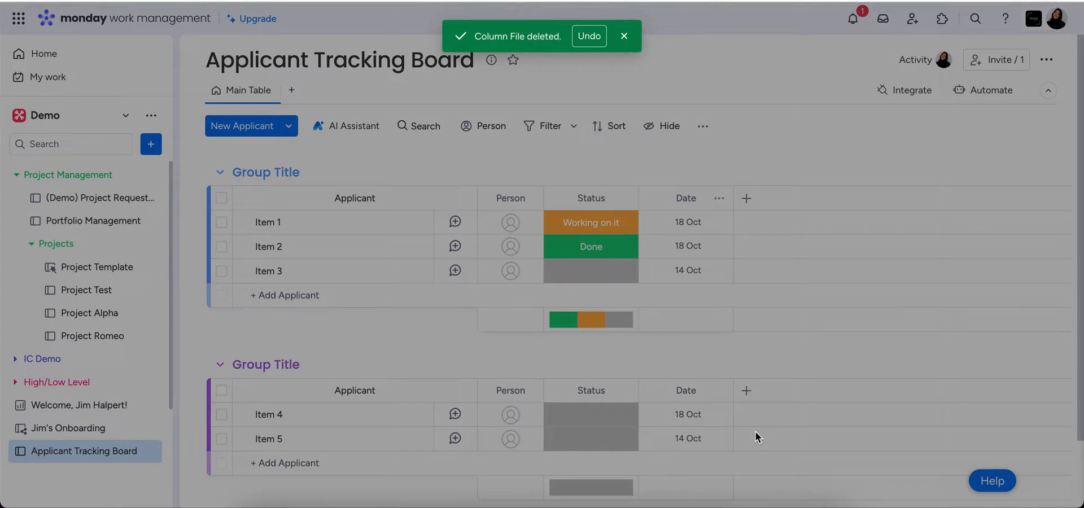
pyautogui.click(623, 198)
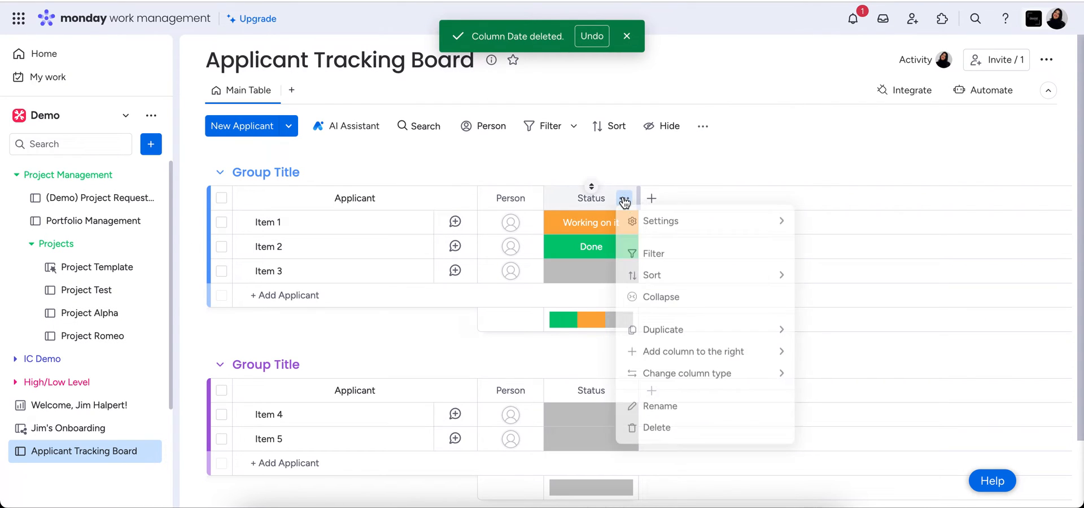
pyautogui.click(656, 428)
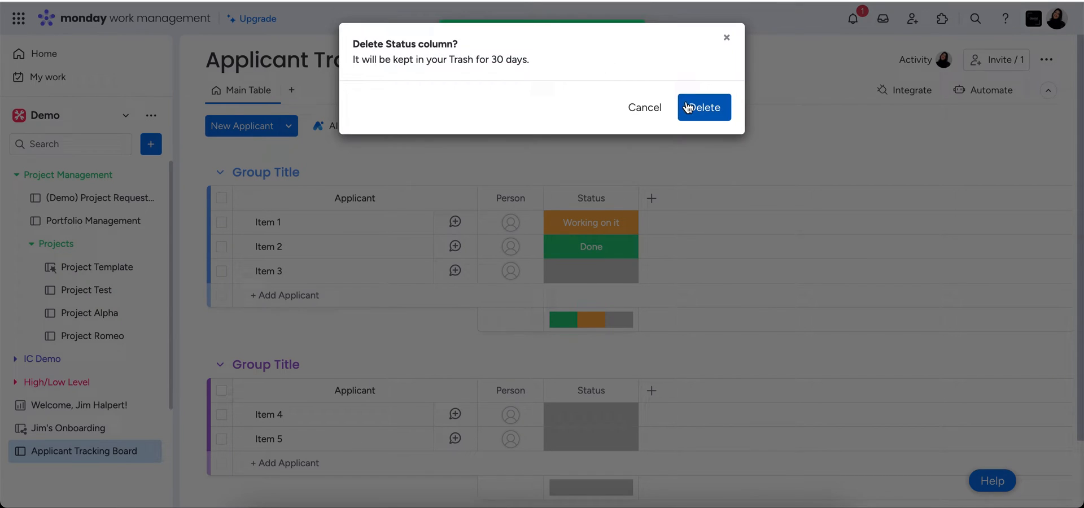
pyautogui.click(703, 108)
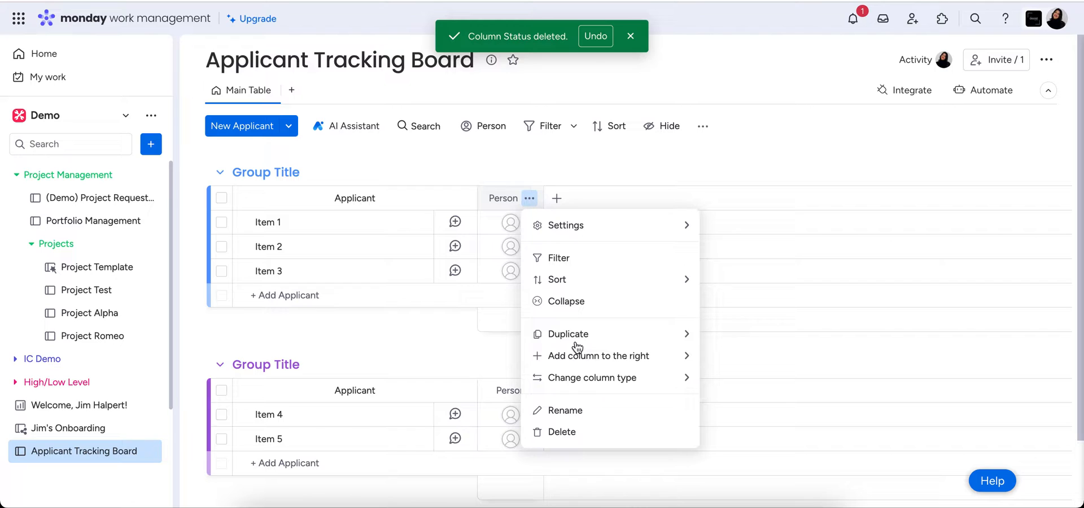
pyautogui.click(562, 431)
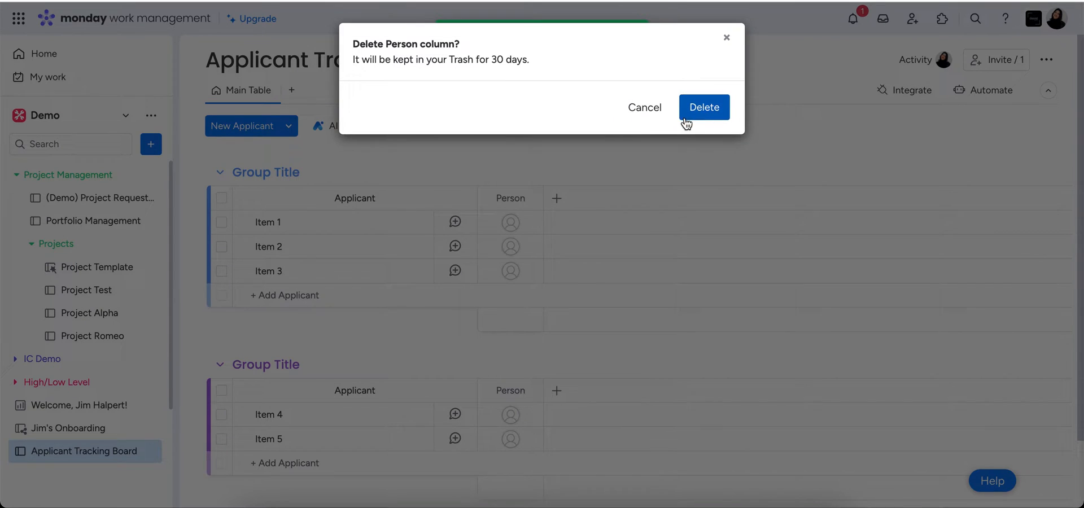
pyautogui.click(703, 107)
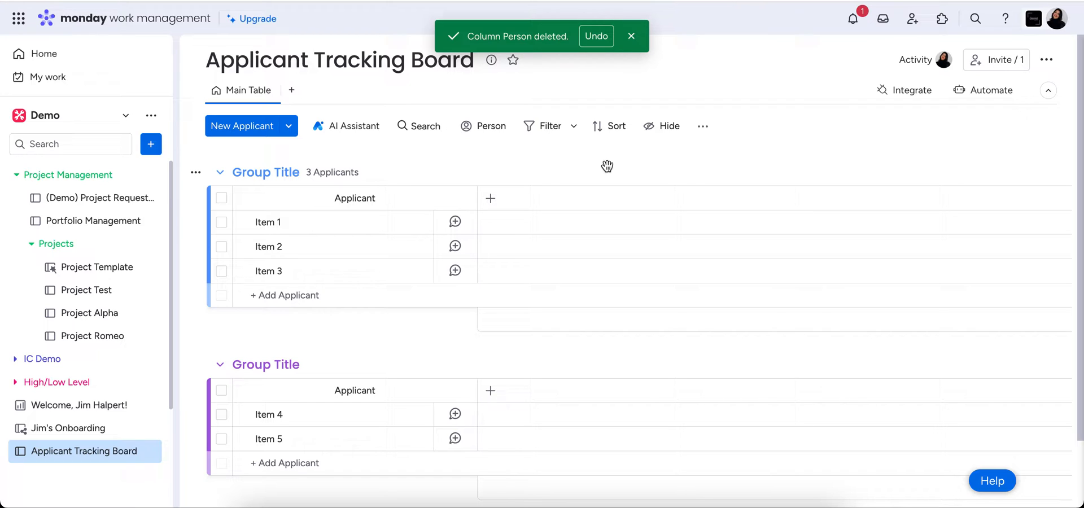
pyautogui.moveTo(264, 172)
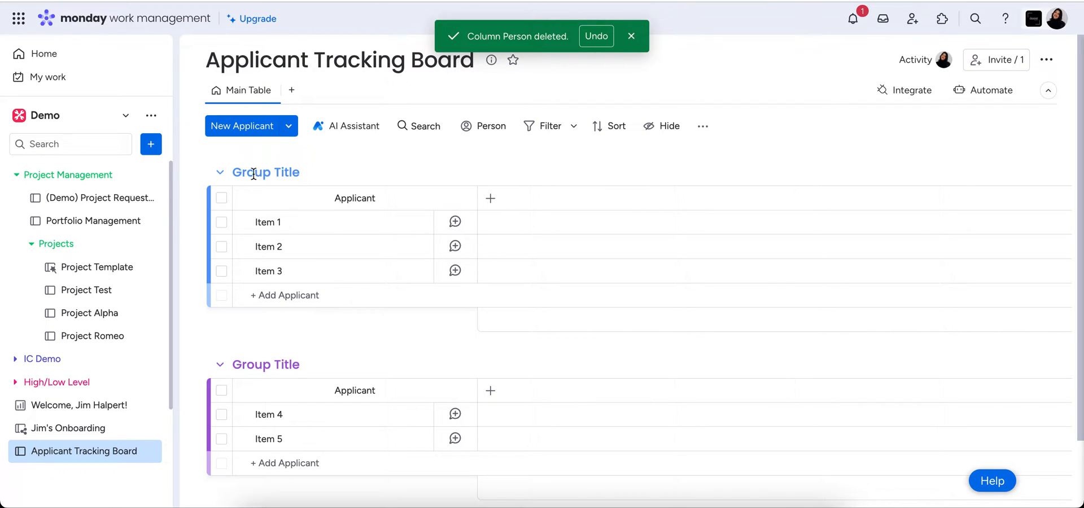
# Delete the second group, keeping only the group with Items 1–3
pyautogui.click(196, 350)
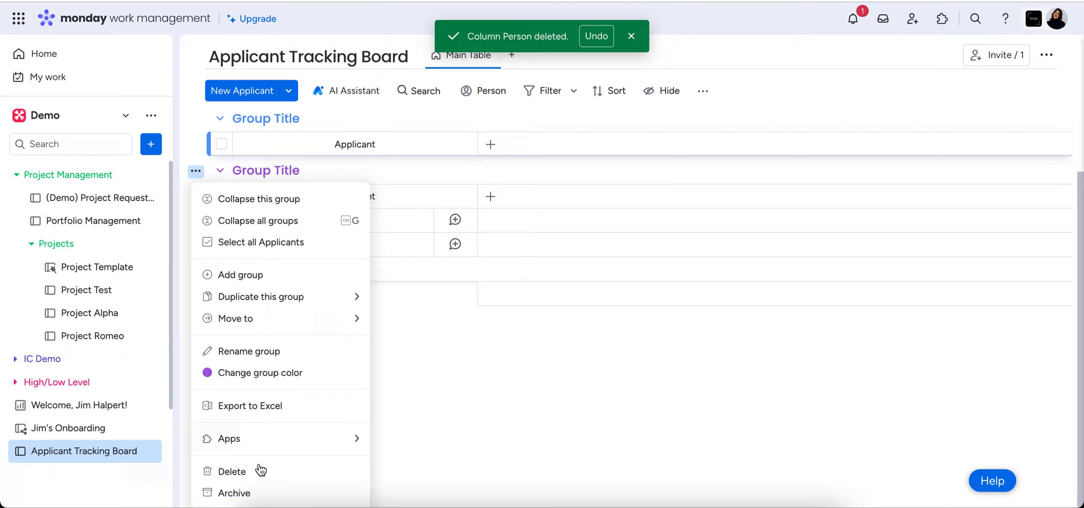
pyautogui.click(232, 471)
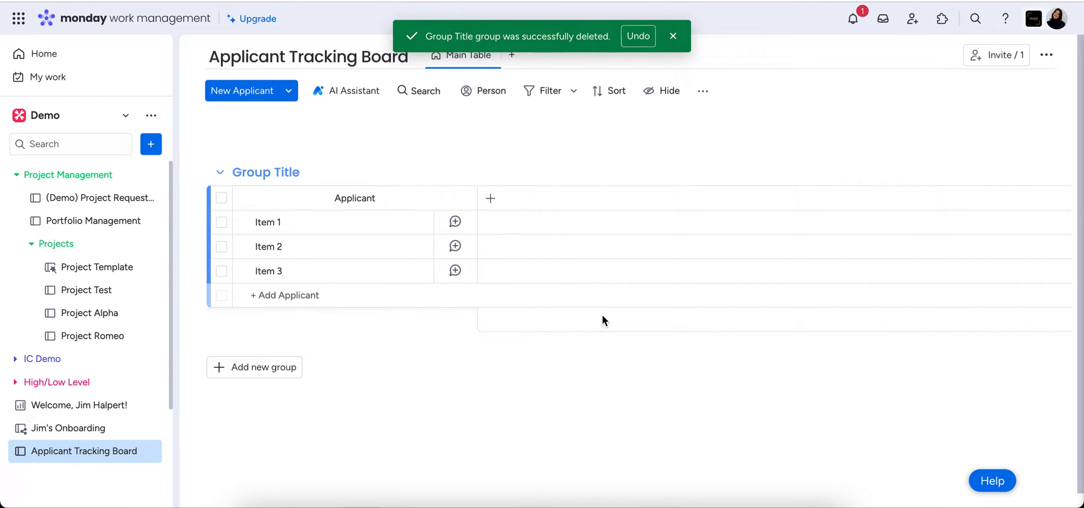
pyautogui.moveTo(425, 277)
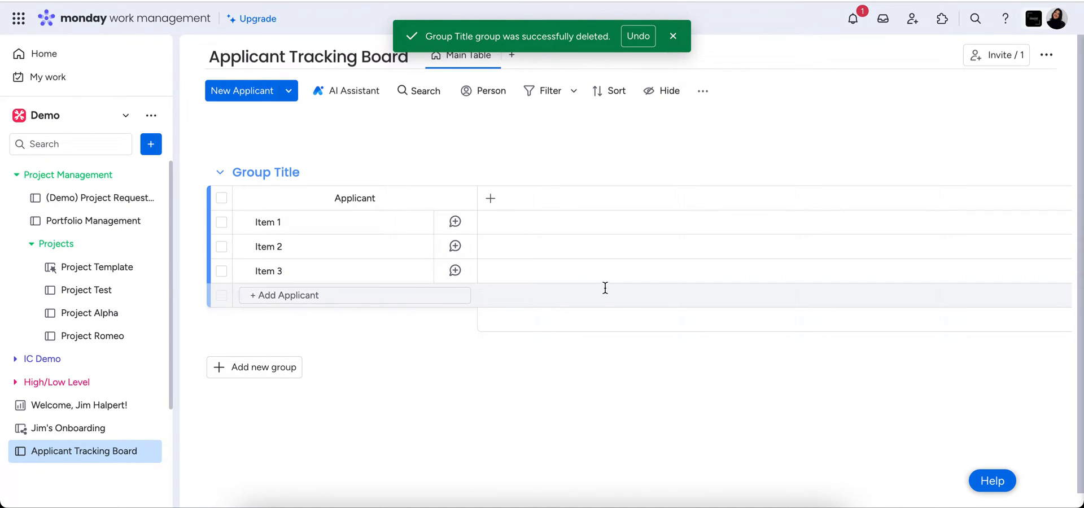
pyautogui.moveTo(515, 175)
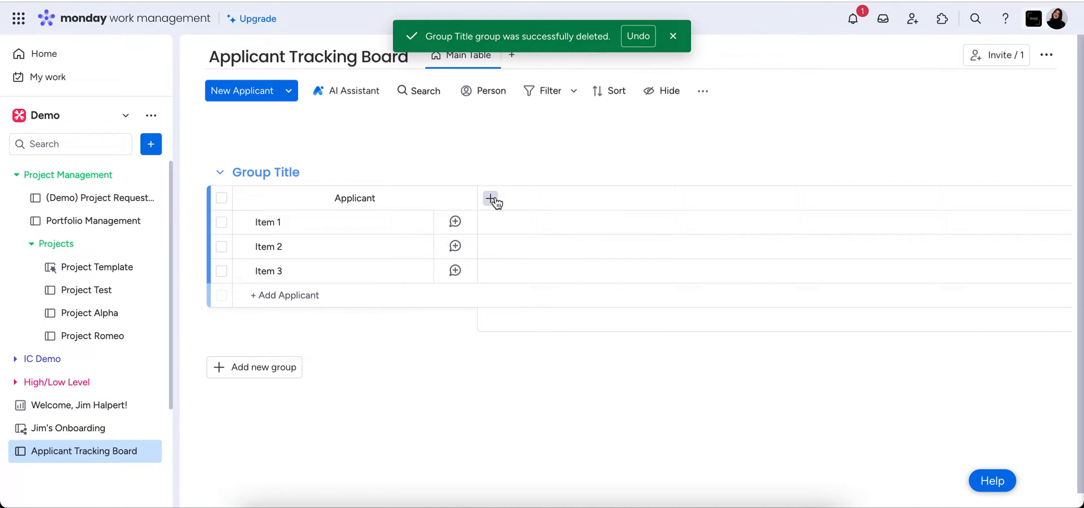
pyautogui.moveTo(492, 200)
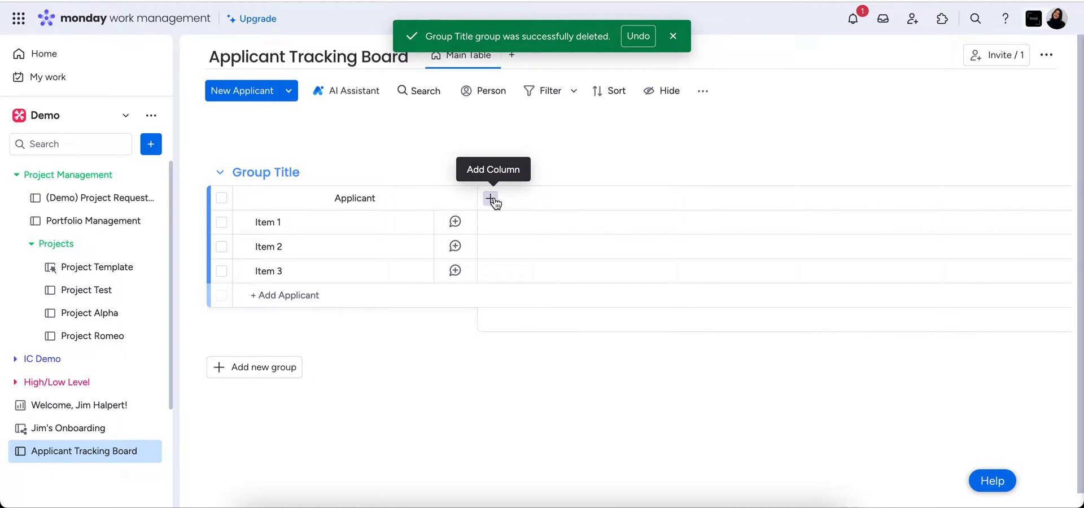
pyautogui.moveTo(511, 162)
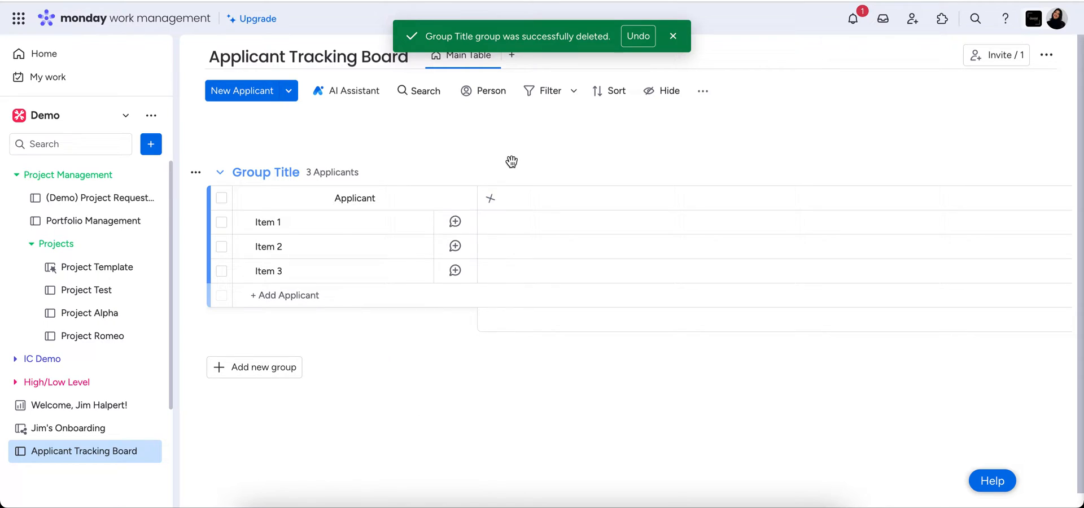
# Rename the Numbers column to 'Age'
pyautogui.click(490, 198)
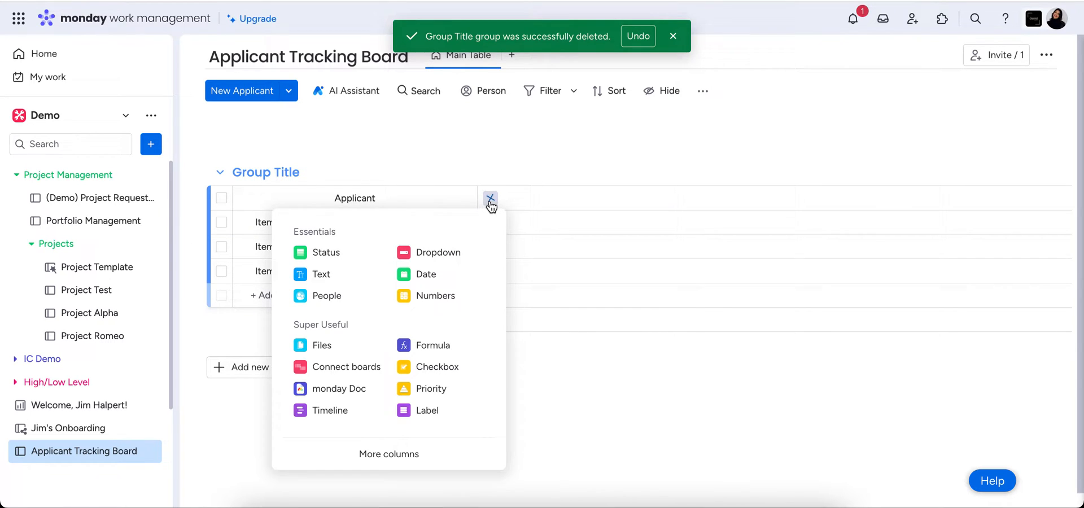
pyautogui.moveTo(435, 296)
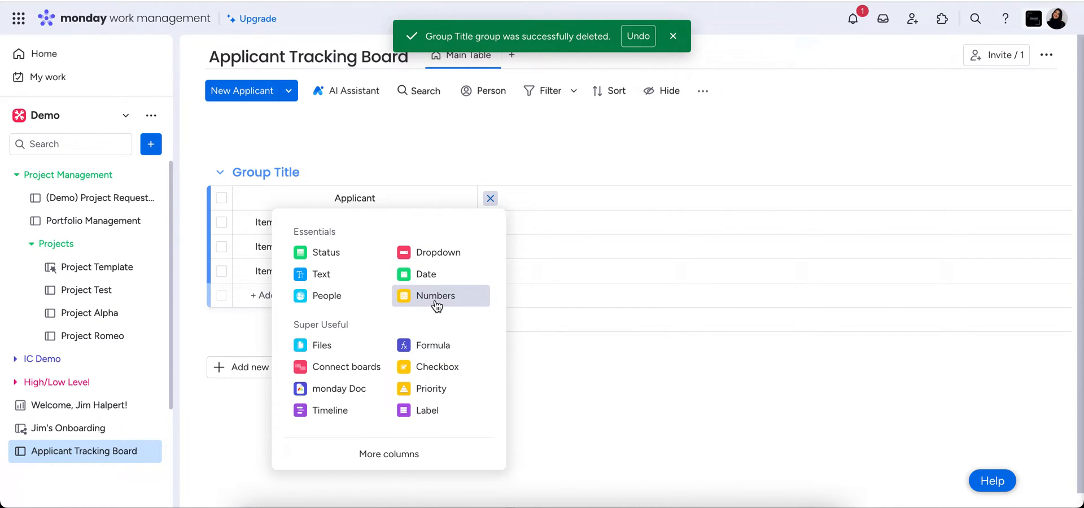
pyautogui.click(435, 295)
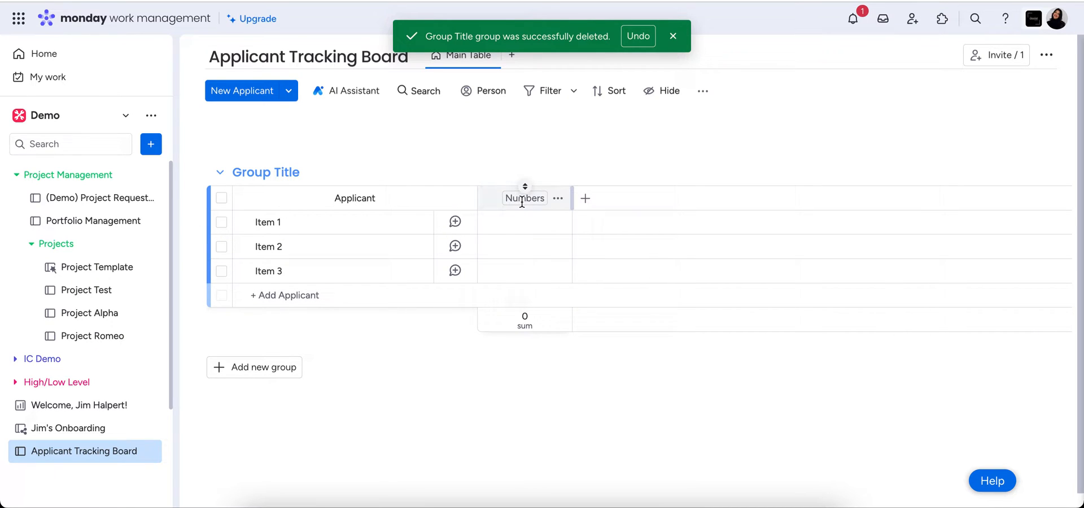
pyautogui.doubleClick(524, 197)
pyautogui.write('Age')
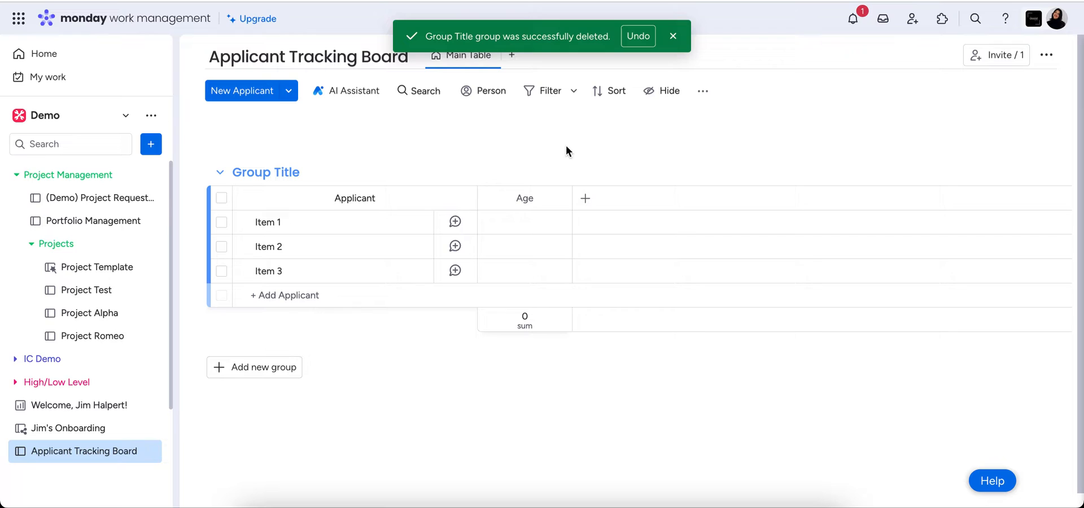
# Add Email and Phone columns from the More columns catalog
pyautogui.click(585, 198)
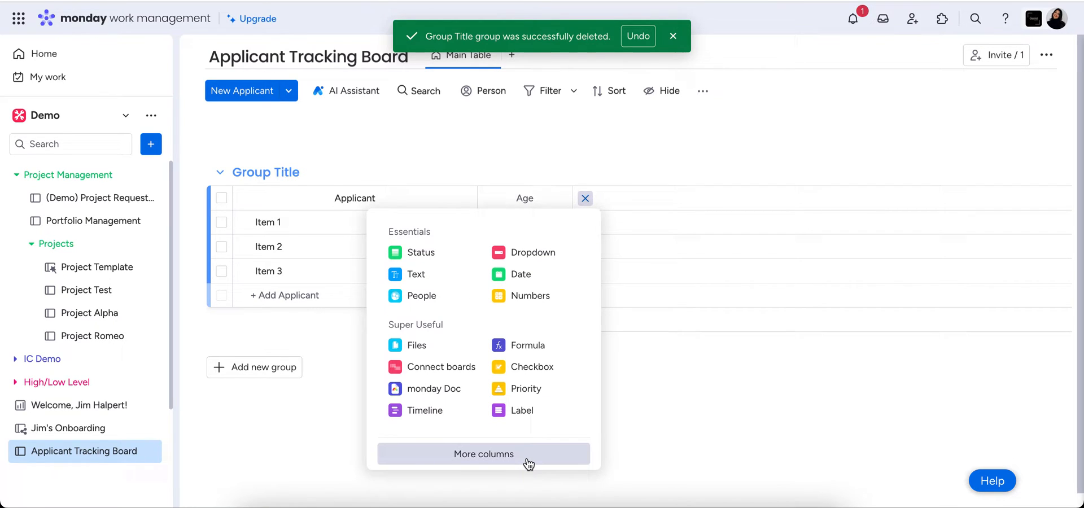
pyautogui.click(482, 454)
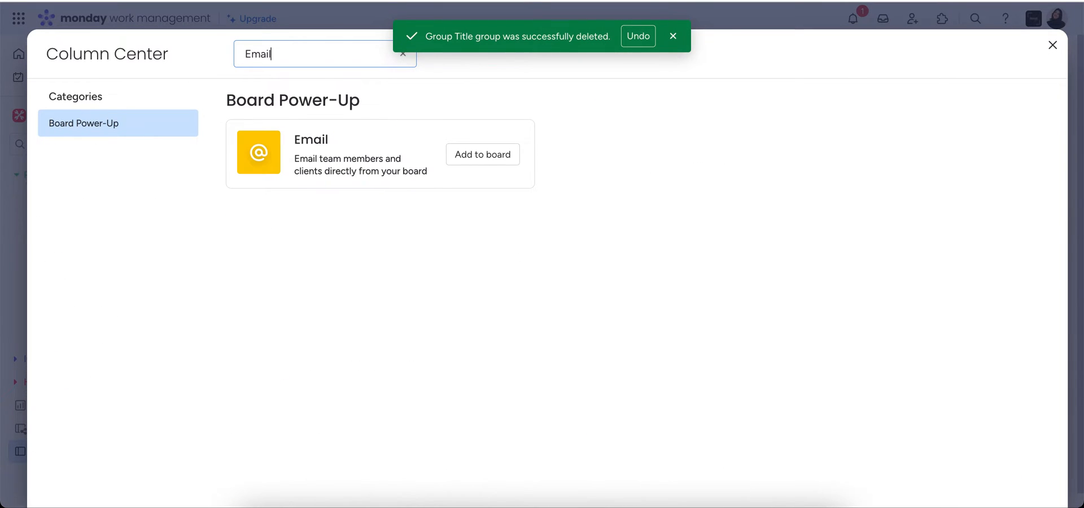
pyautogui.click(1051, 45)
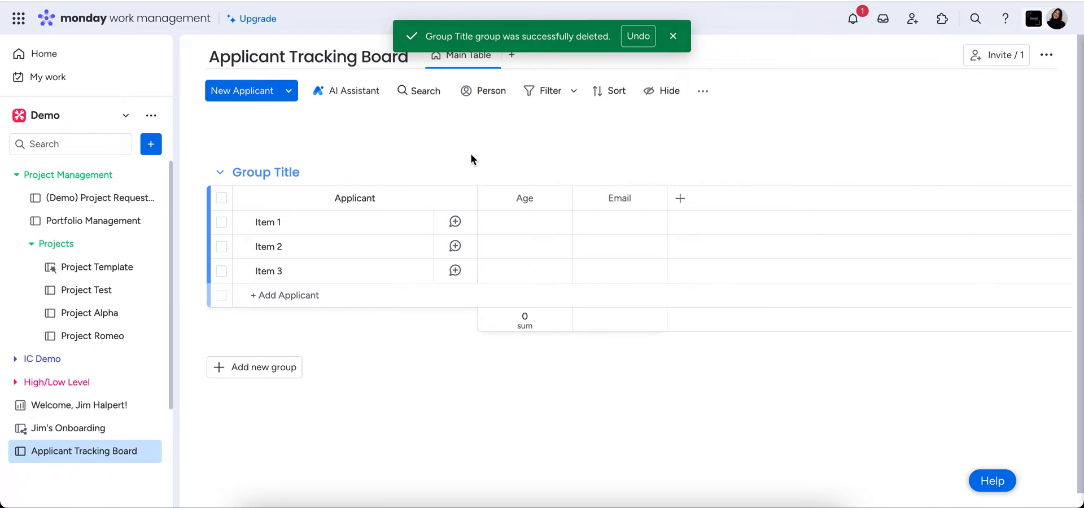
pyautogui.click(680, 199)
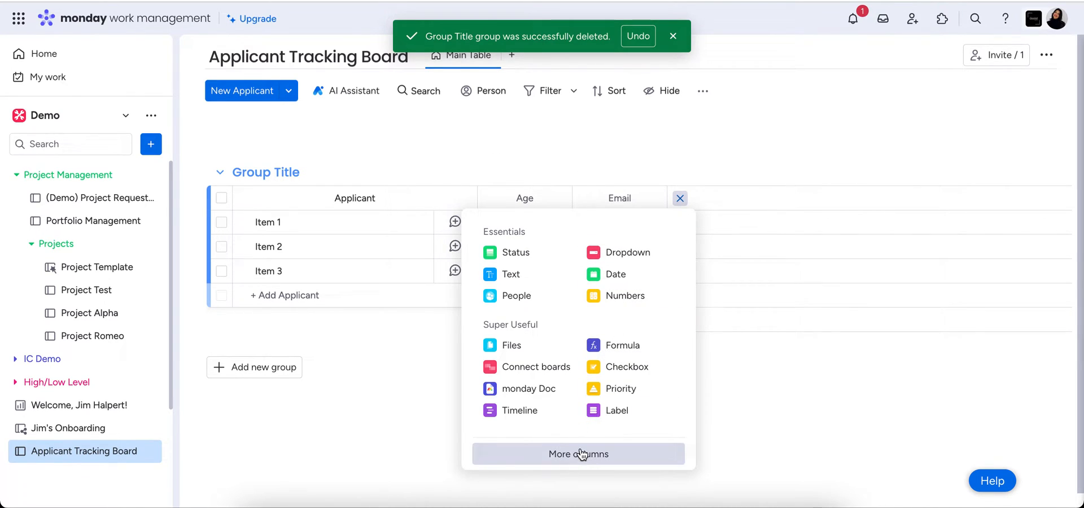
pyautogui.click(578, 454)
pyautogui.write('phone')
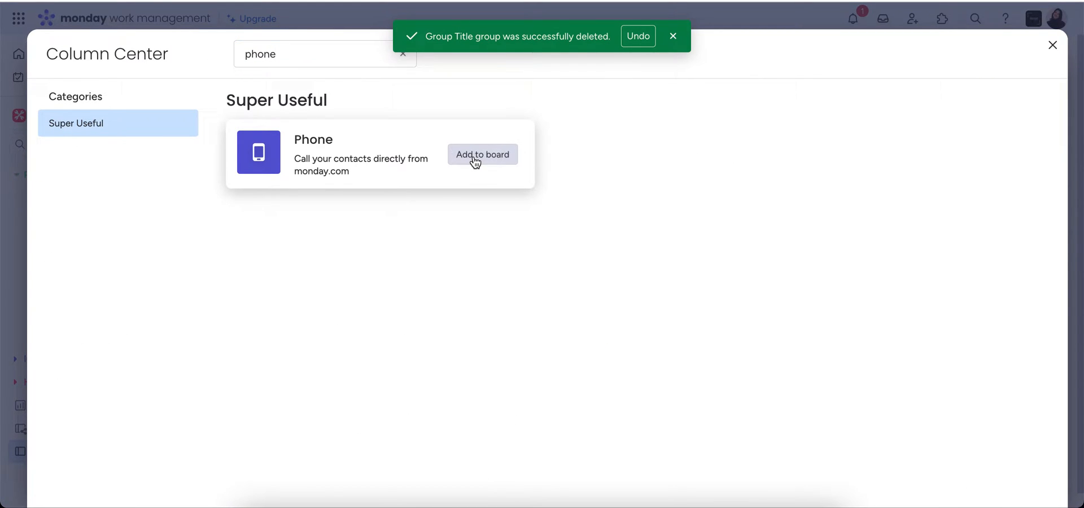
pyautogui.click(483, 154)
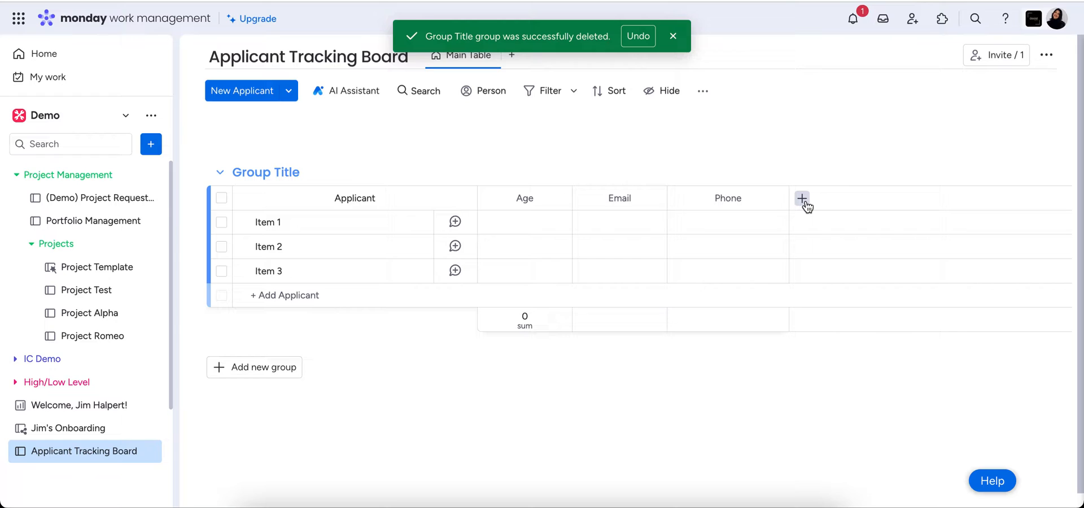
# Add a new column named 'Score 1-10'
pyautogui.click(801, 198)
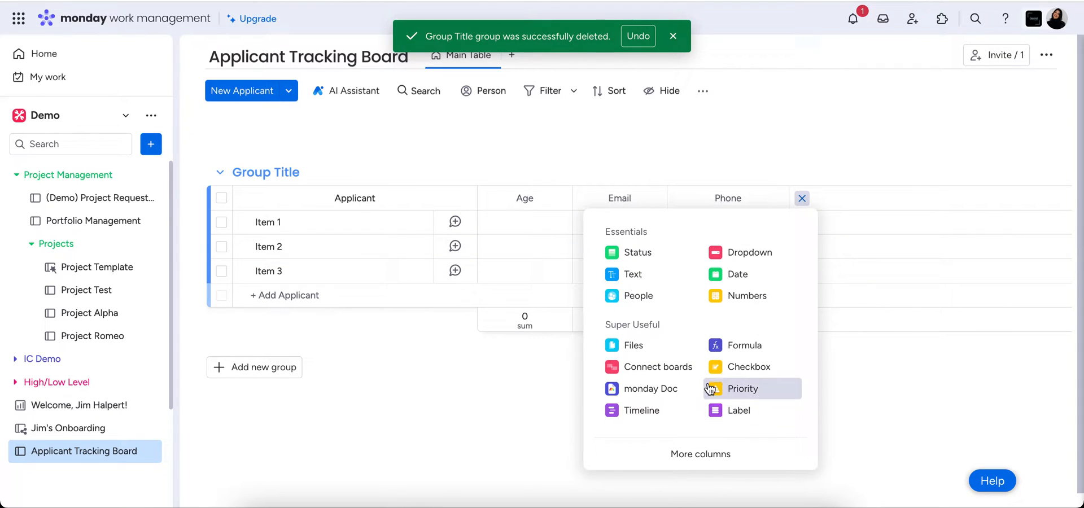
pyautogui.click(631, 273)
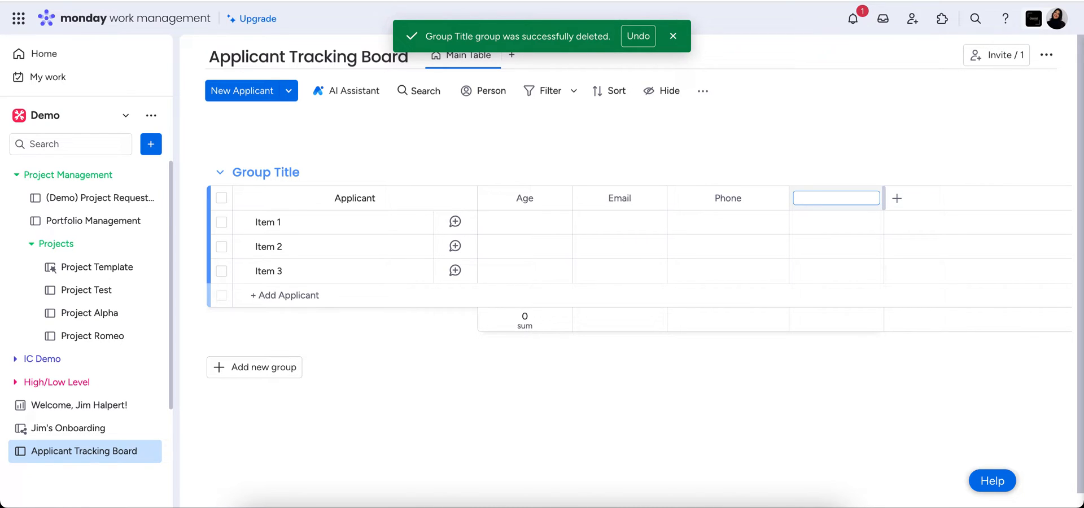
pyautogui.write('Score 1-10')
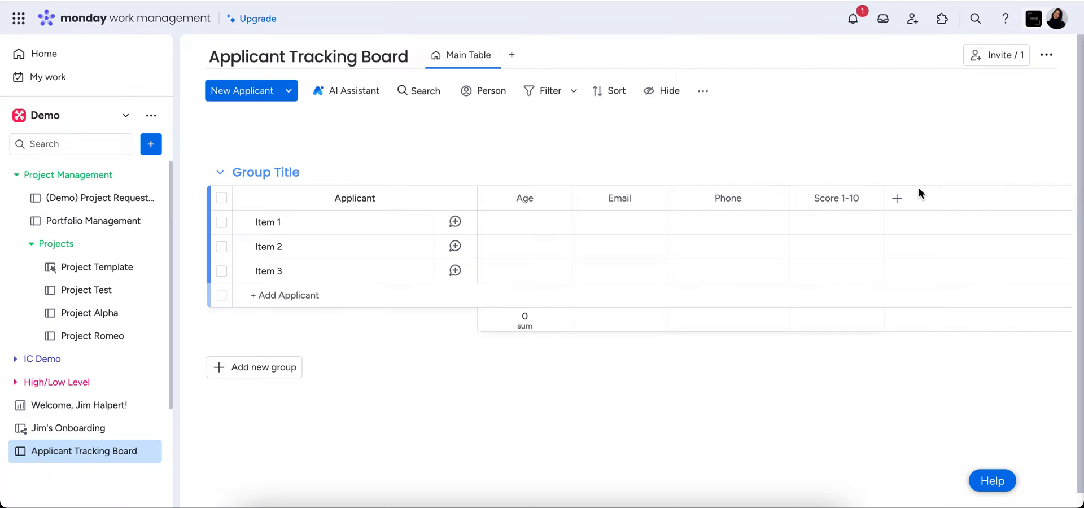
pyautogui.moveTo(896, 200)
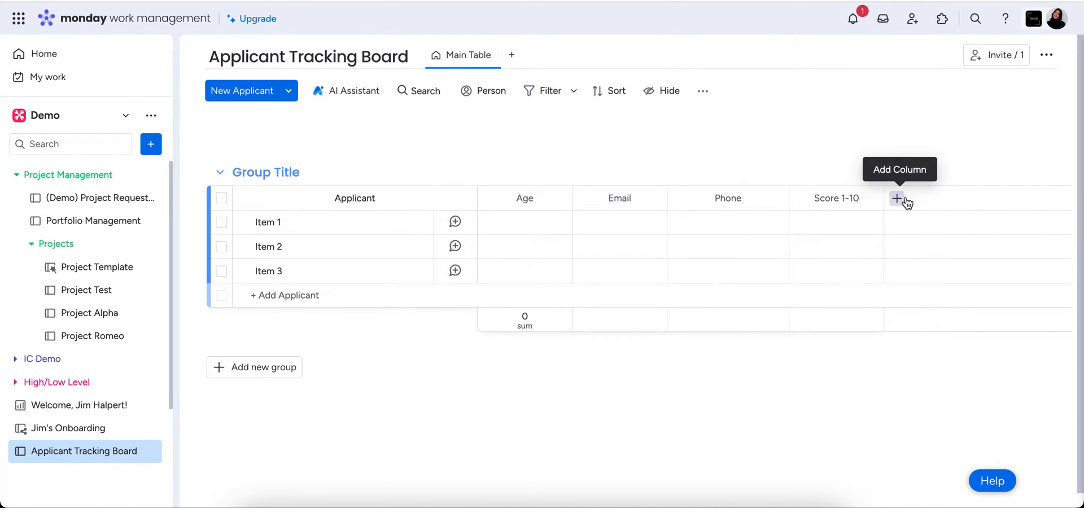
# Add a Date column named 'Application Date' after Score 1-10
pyautogui.click(897, 198)
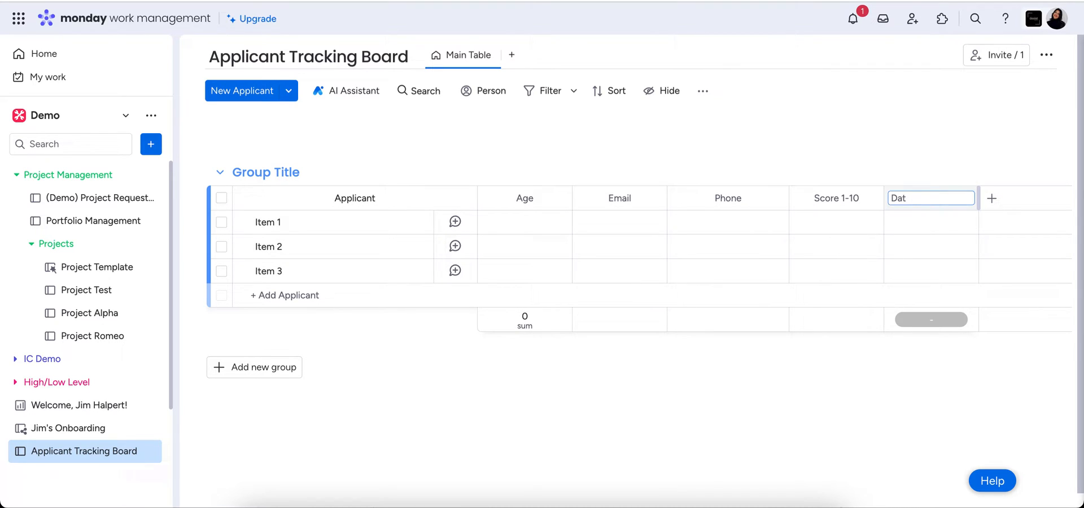
pyautogui.write('Application')
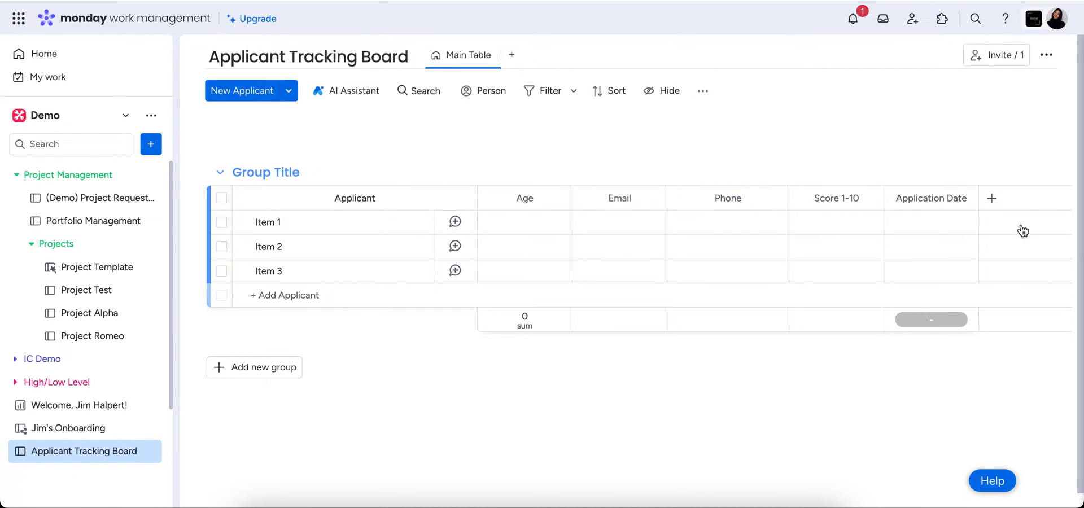
pyautogui.moveTo(979, 178)
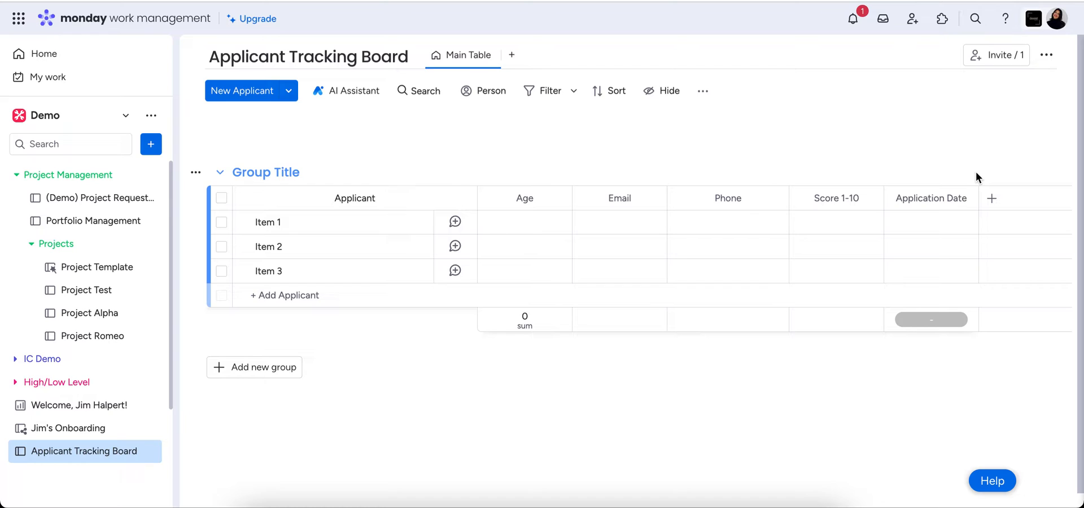
pyautogui.moveTo(413, 122)
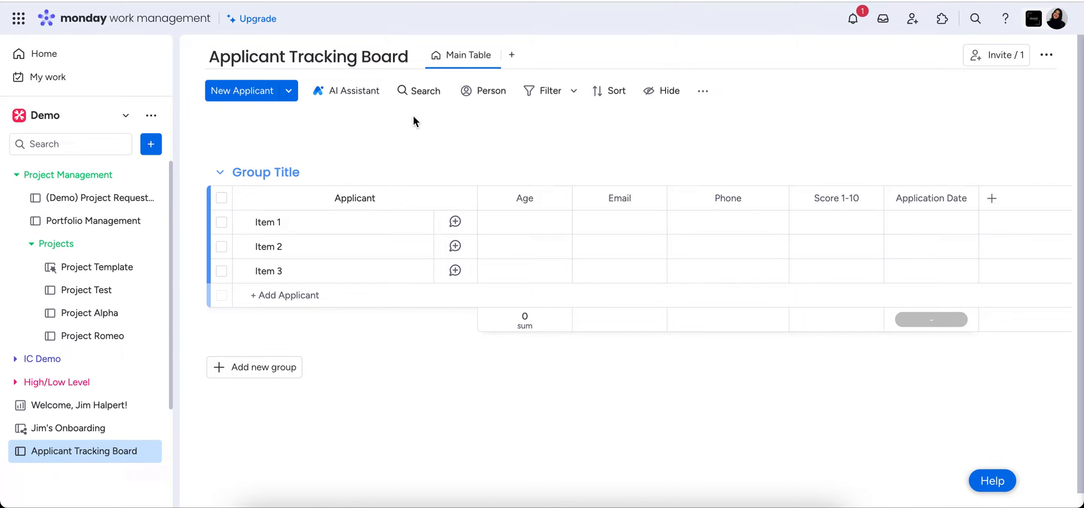
pyautogui.moveTo(289, 95)
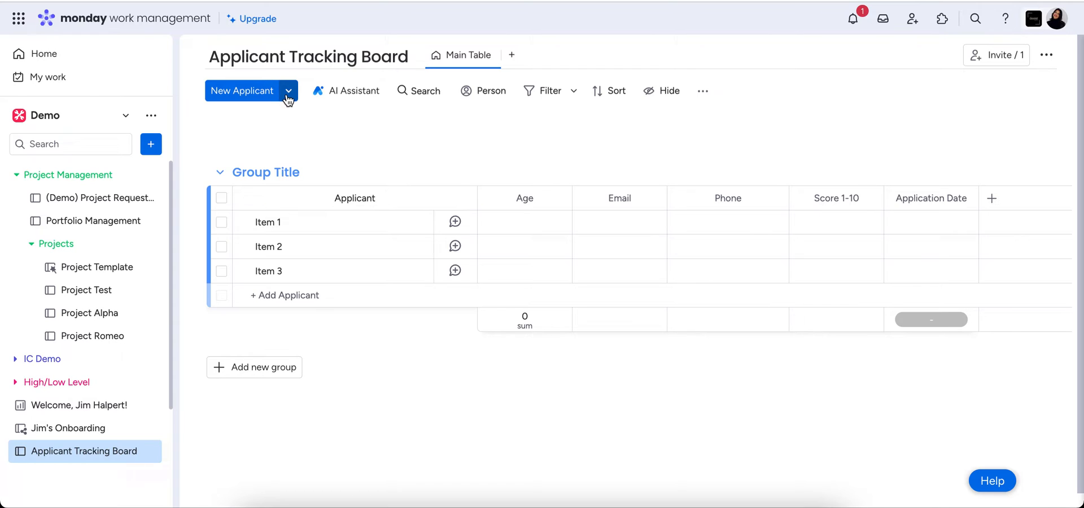
# Choose Import Applicants from the New Applicant dropdown
pyautogui.click(287, 90)
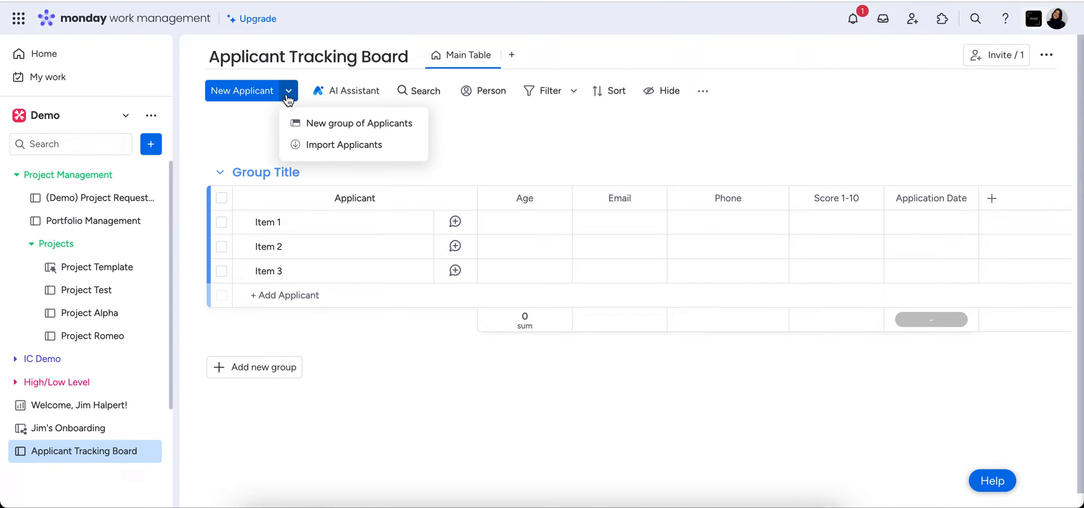
pyautogui.moveTo(352, 145)
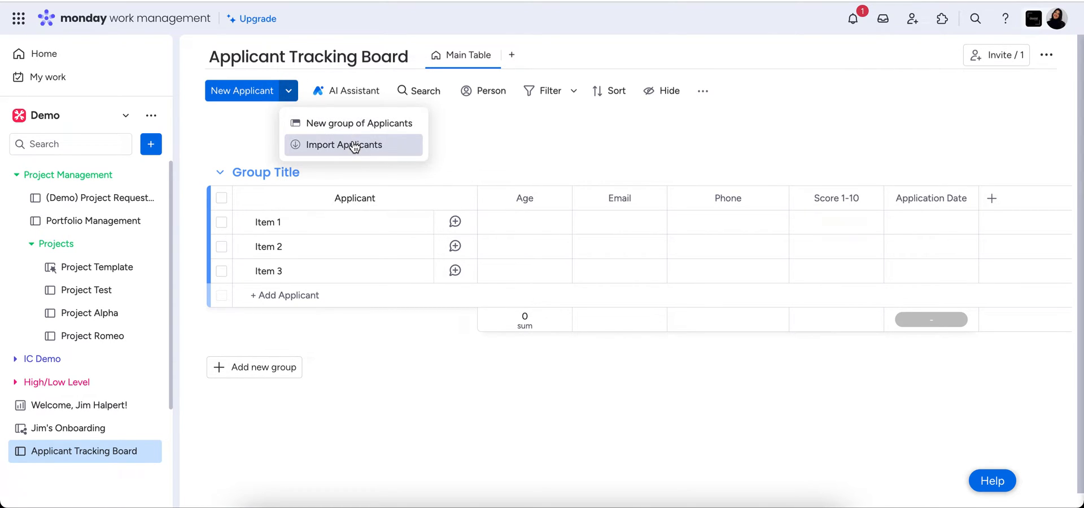
pyautogui.click(345, 144)
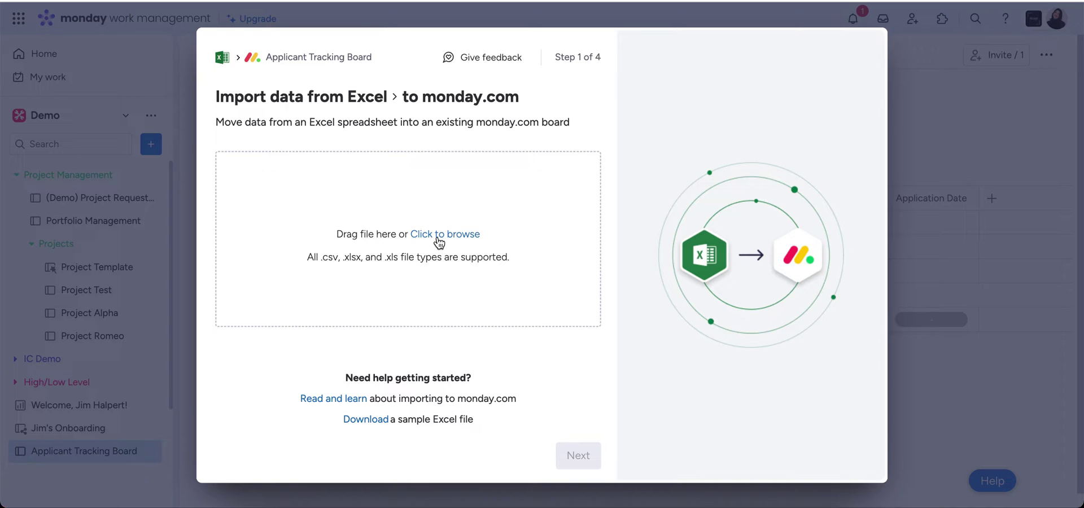
# Upload 'Applicant Data - Sheet1.csv' from Downloads into the importer
pyautogui.click(444, 234)
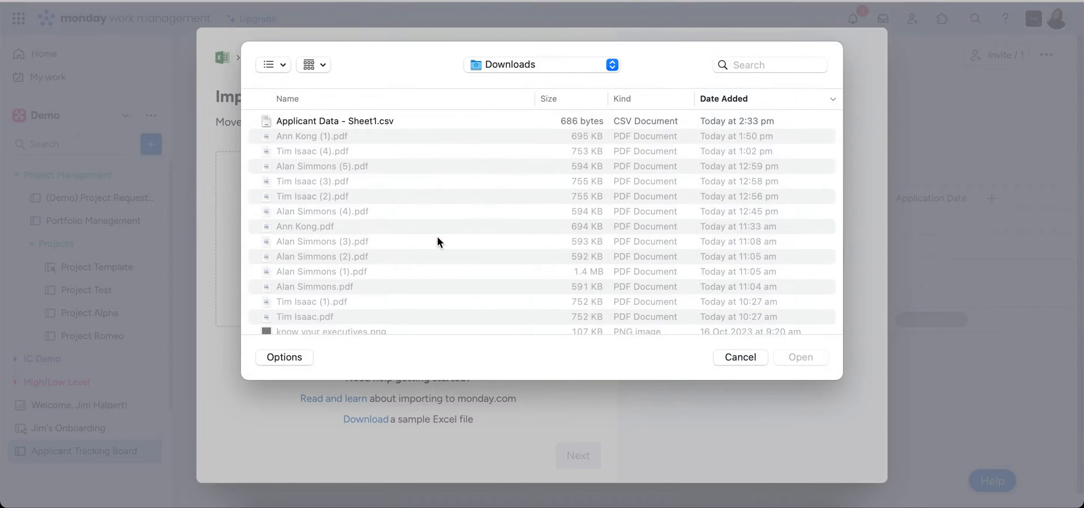
pyautogui.click(335, 121)
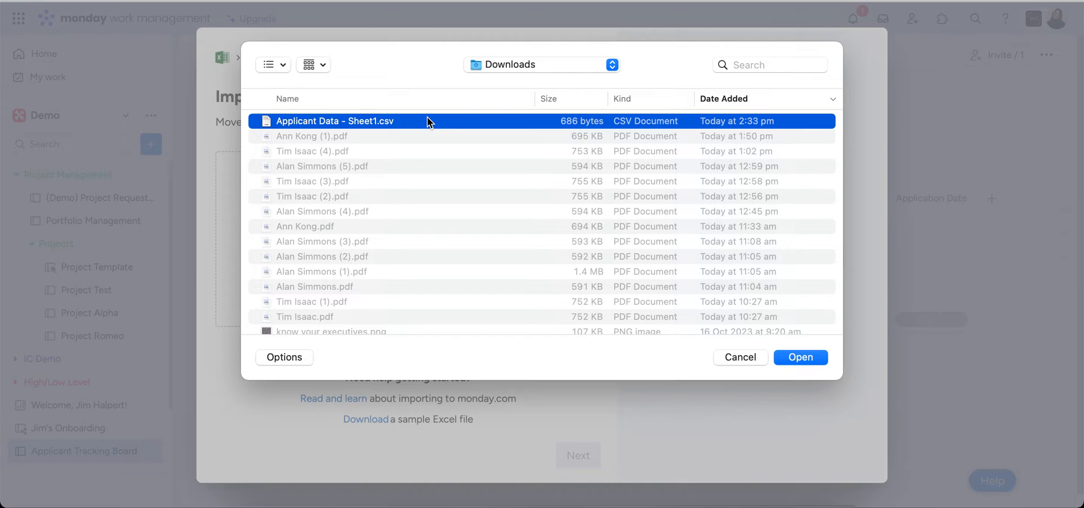
pyautogui.moveTo(810, 373)
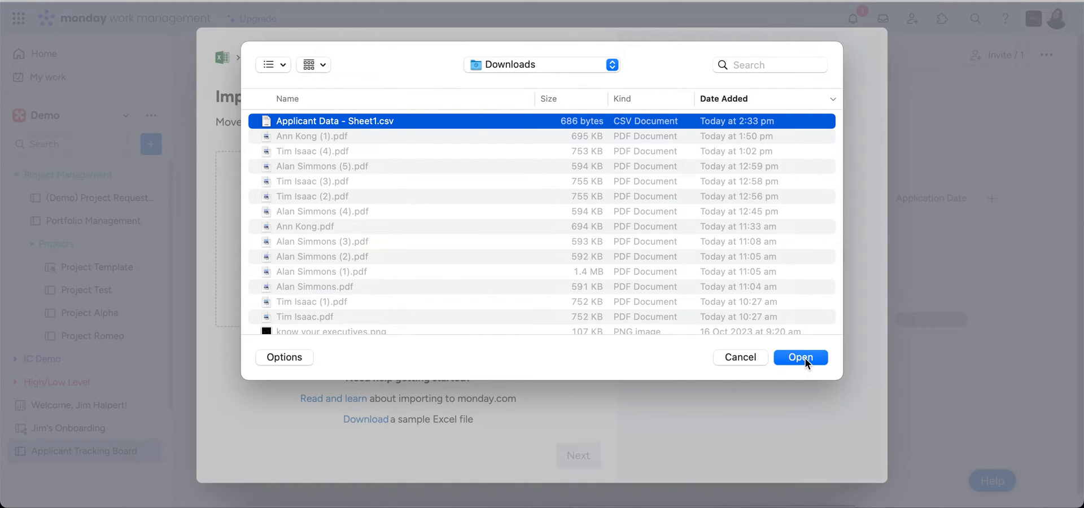
pyautogui.click(800, 358)
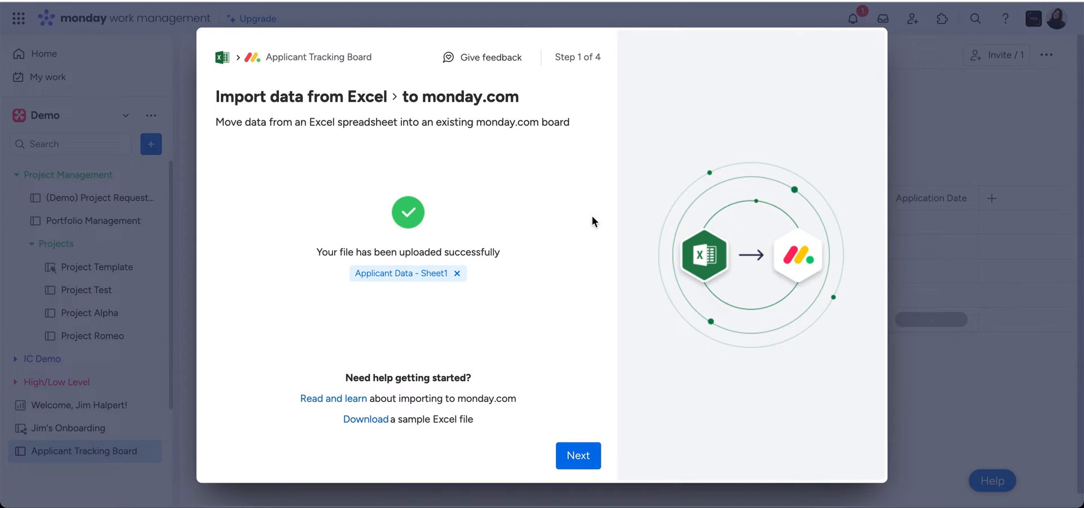
# Advance to Map your data and select the Excel Name column as item name
pyautogui.click(578, 455)
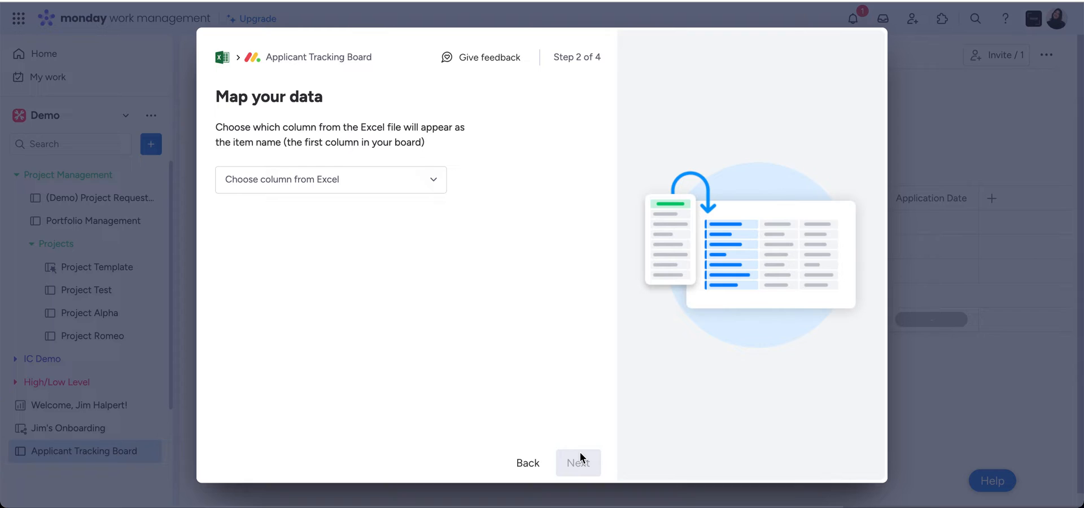
pyautogui.moveTo(381, 126)
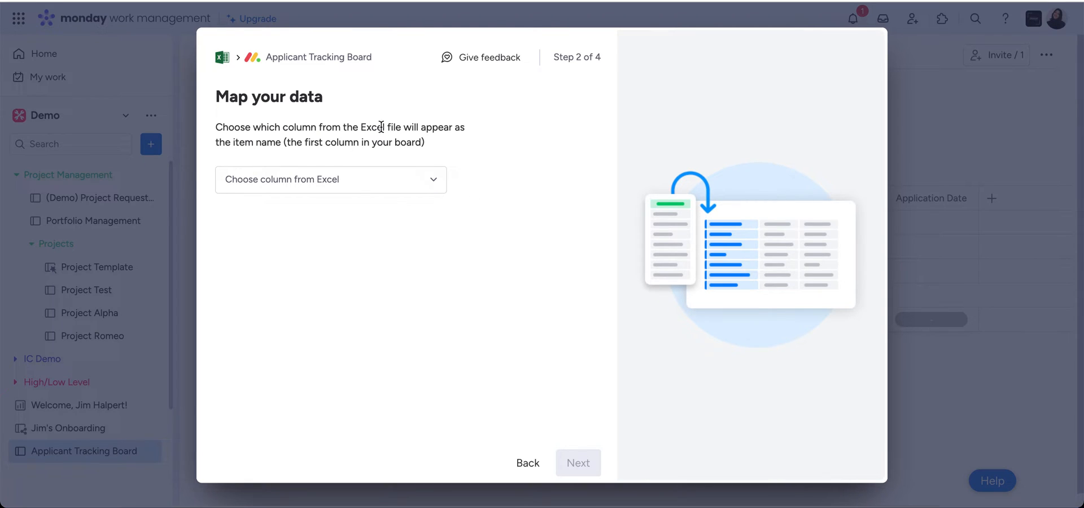
pyautogui.moveTo(389, 132)
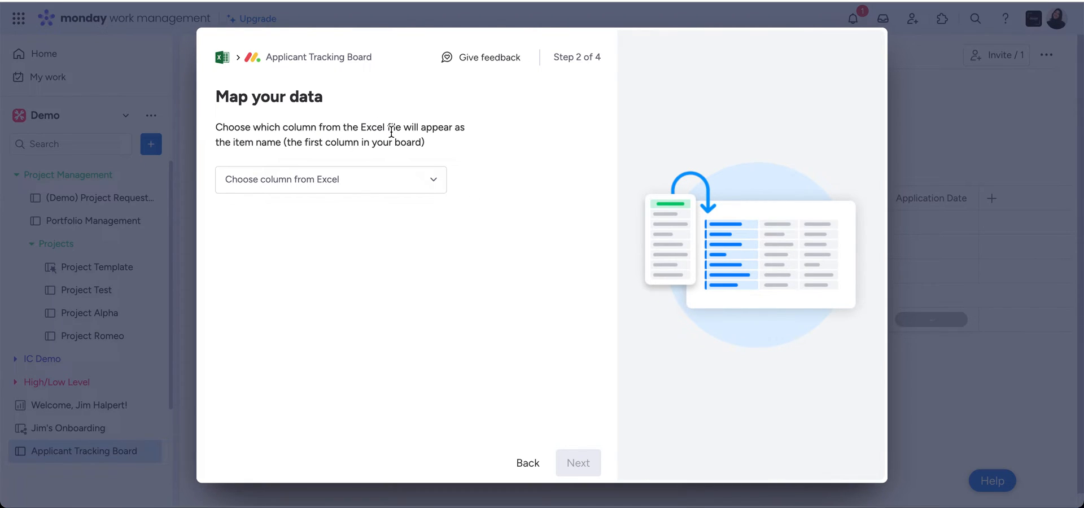
pyautogui.moveTo(417, 172)
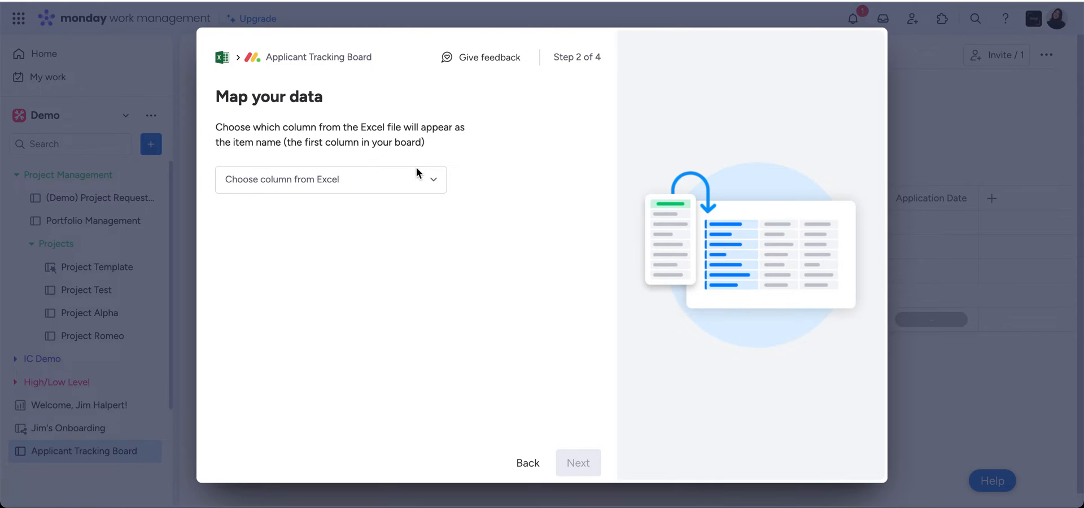
pyautogui.click(330, 179)
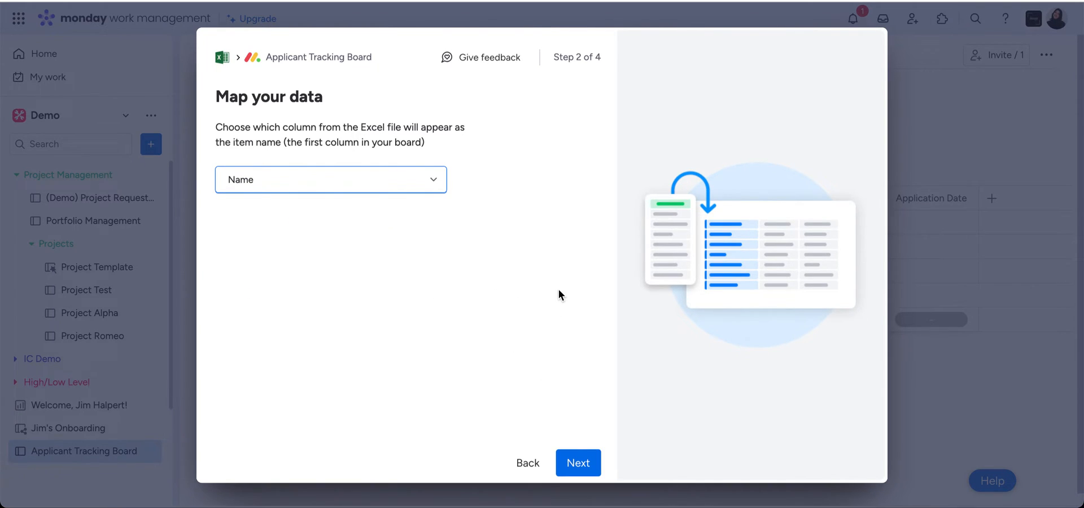
# In step 3, map Excel Phone Number to the board's Phone column
pyautogui.click(577, 462)
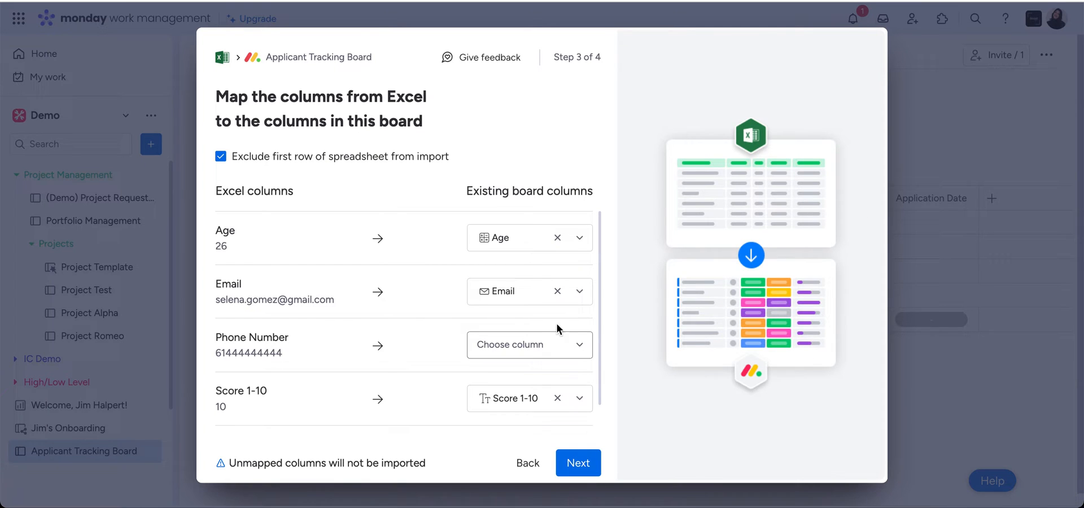
pyautogui.moveTo(407, 231)
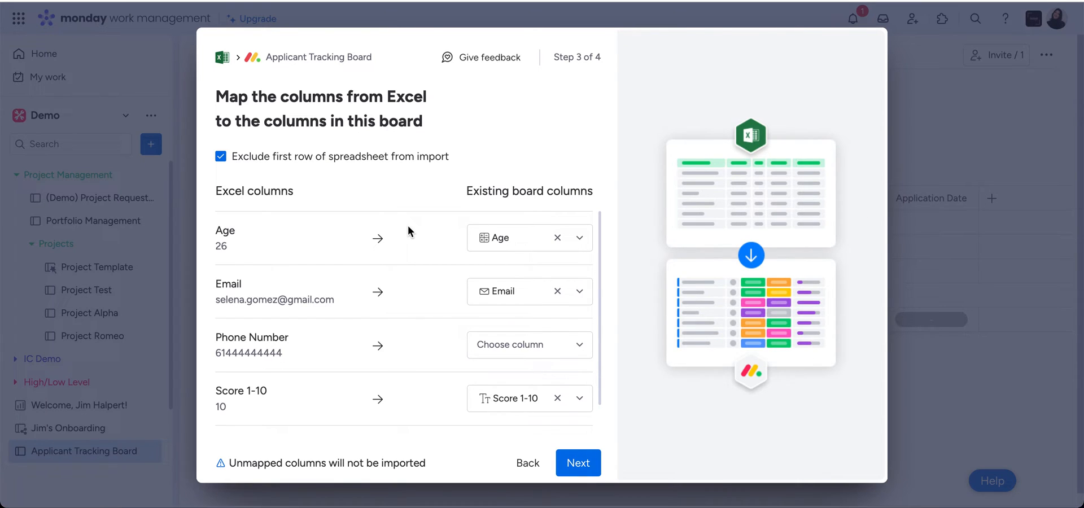
pyautogui.moveTo(424, 235)
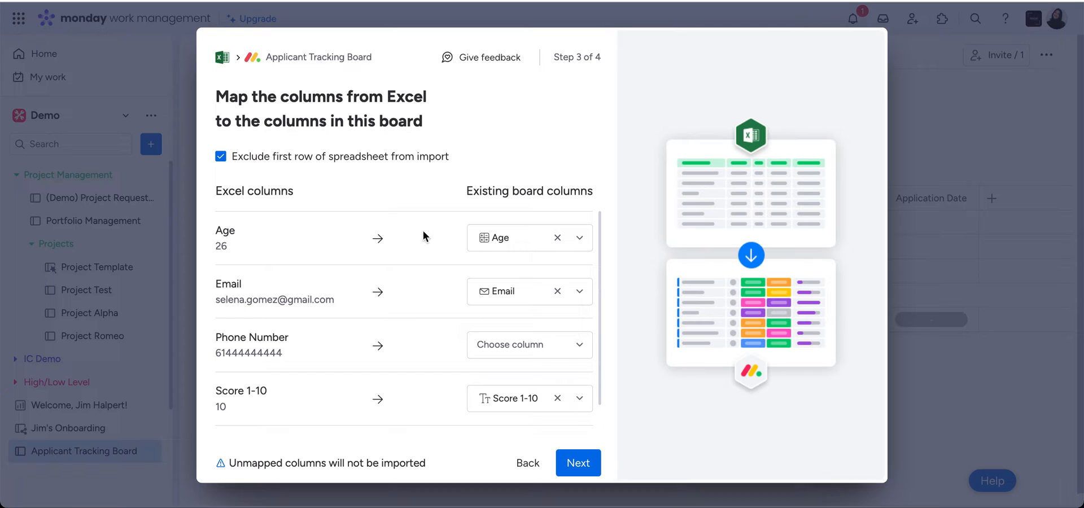
pyautogui.moveTo(491, 126)
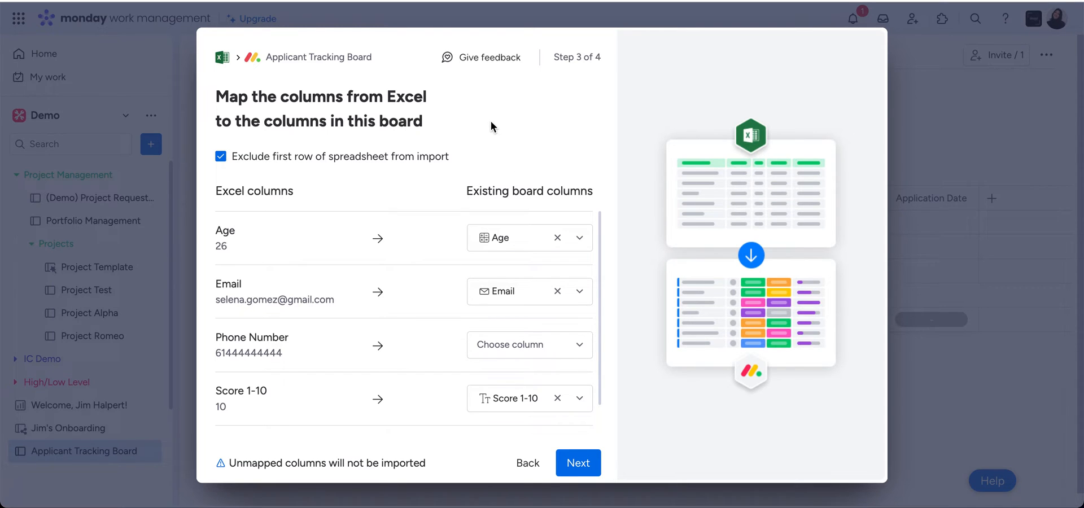
pyautogui.moveTo(519, 247)
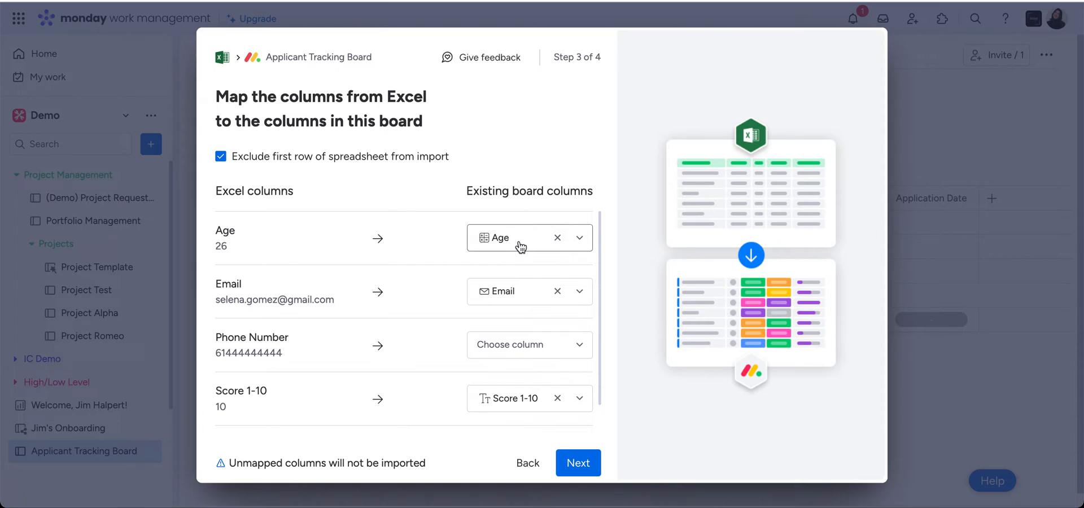
pyautogui.moveTo(325, 297)
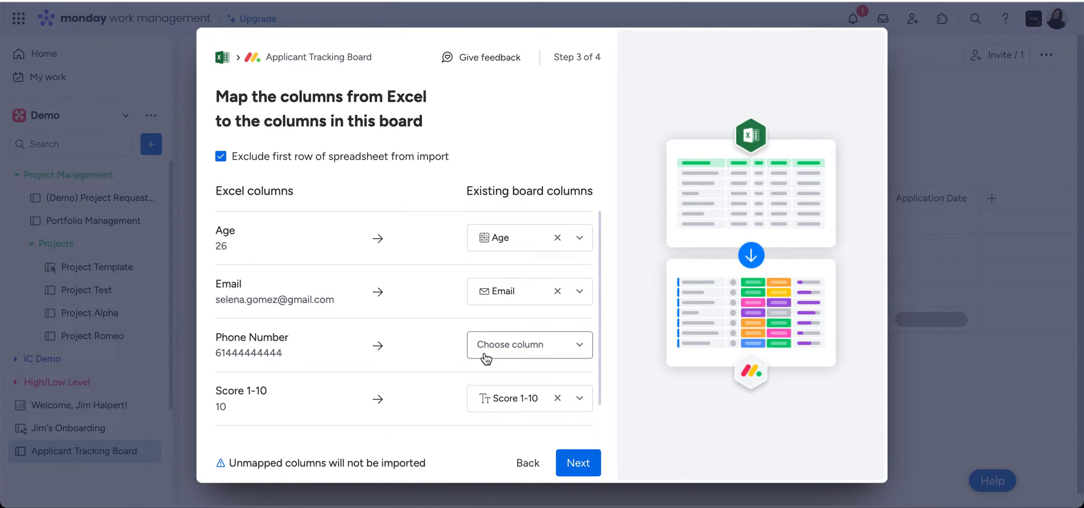
pyautogui.scroll(-3)
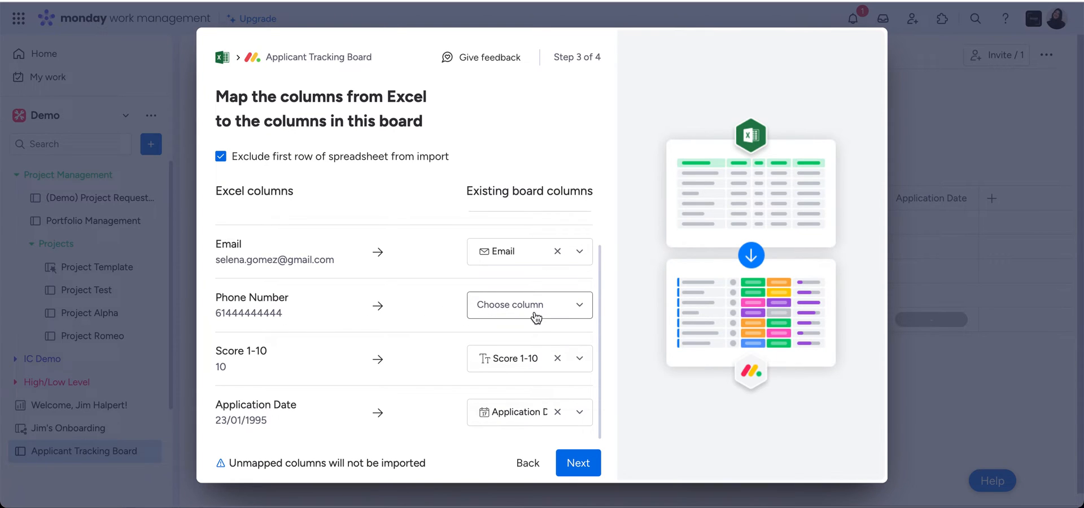
pyautogui.click(529, 305)
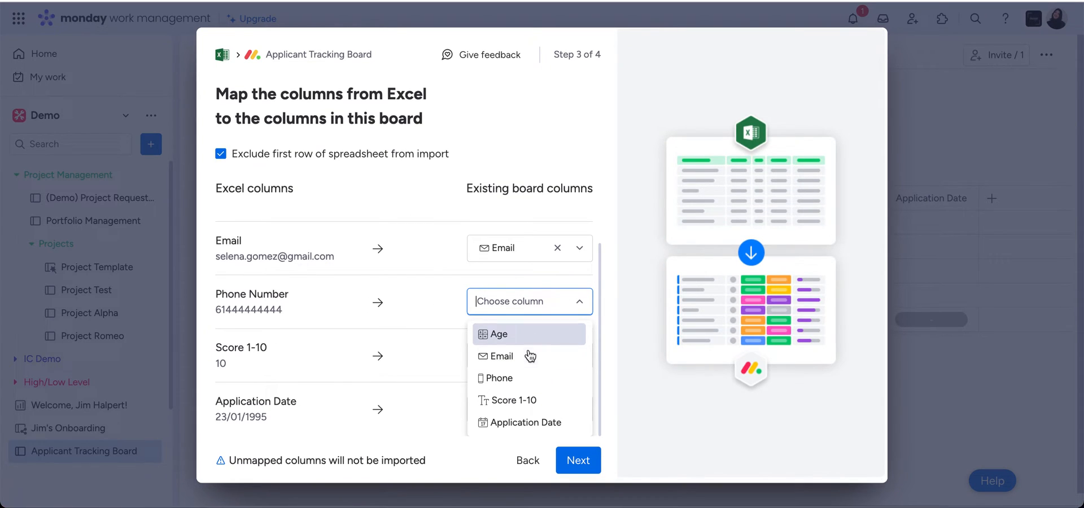
pyautogui.click(500, 378)
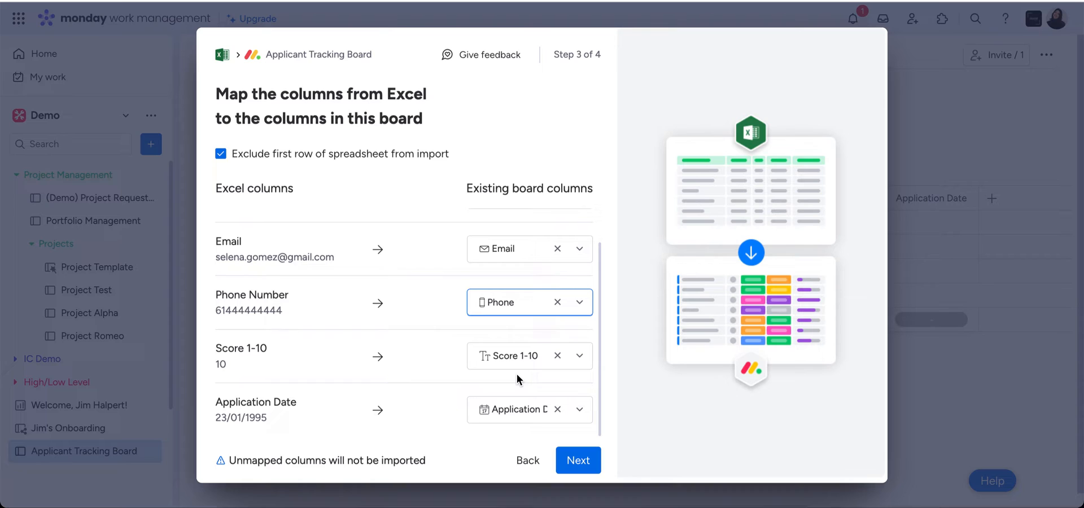
pyautogui.moveTo(432, 274)
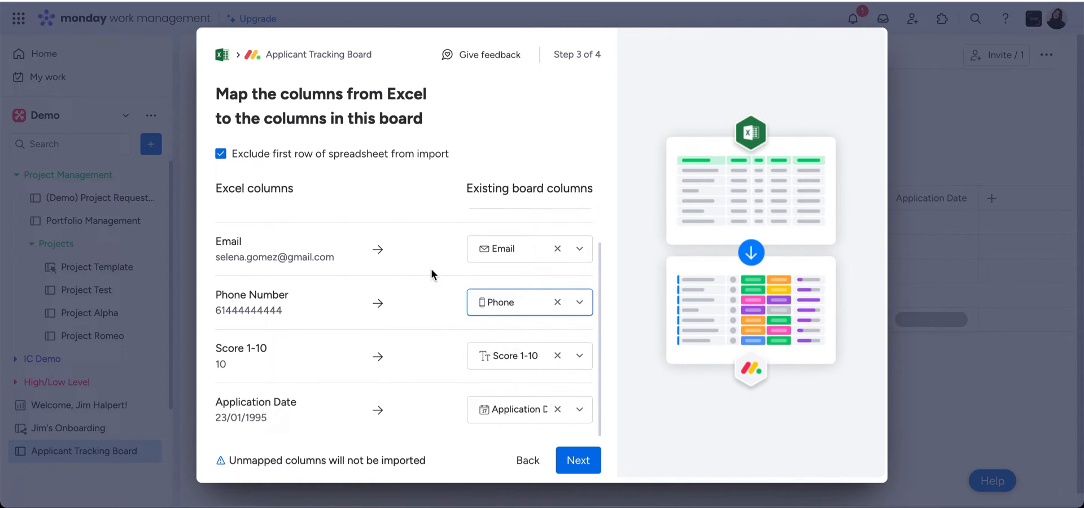
pyautogui.moveTo(224, 363)
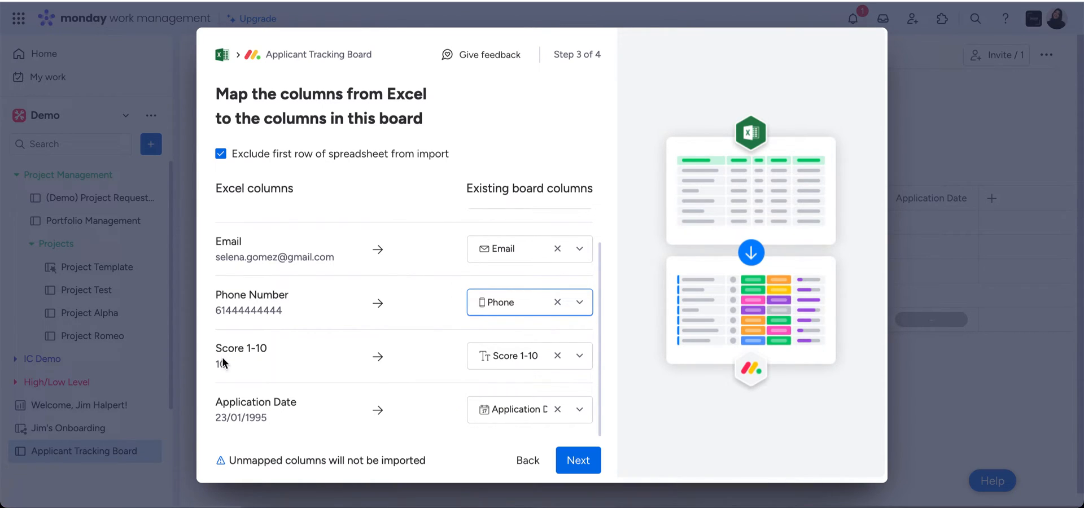
pyautogui.moveTo(310, 409)
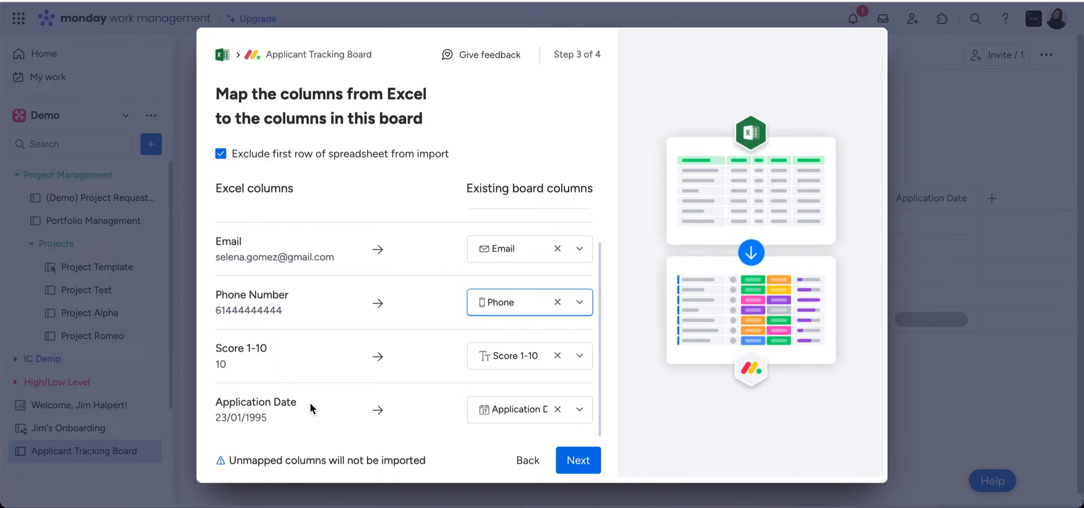
pyautogui.moveTo(274, 415)
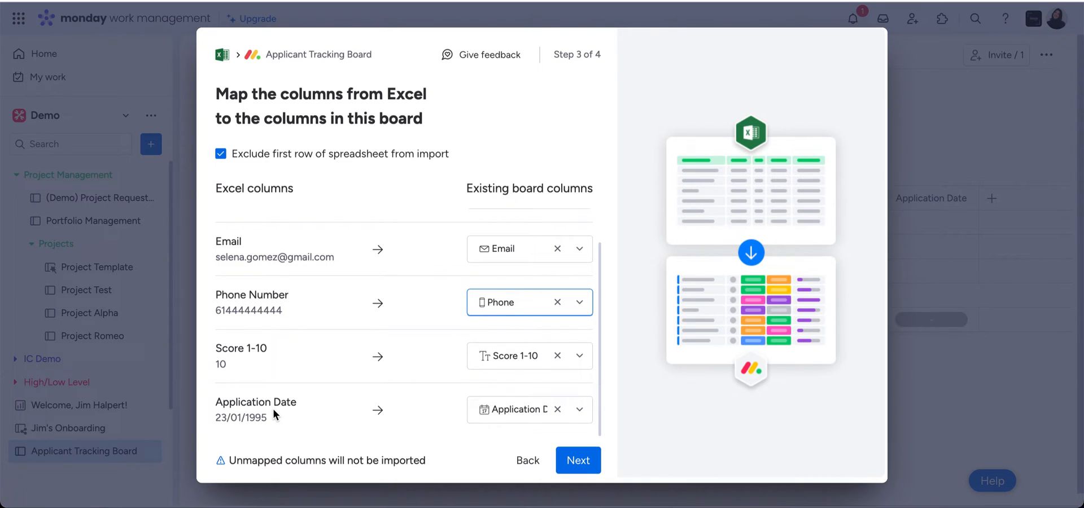
pyautogui.scroll(3)
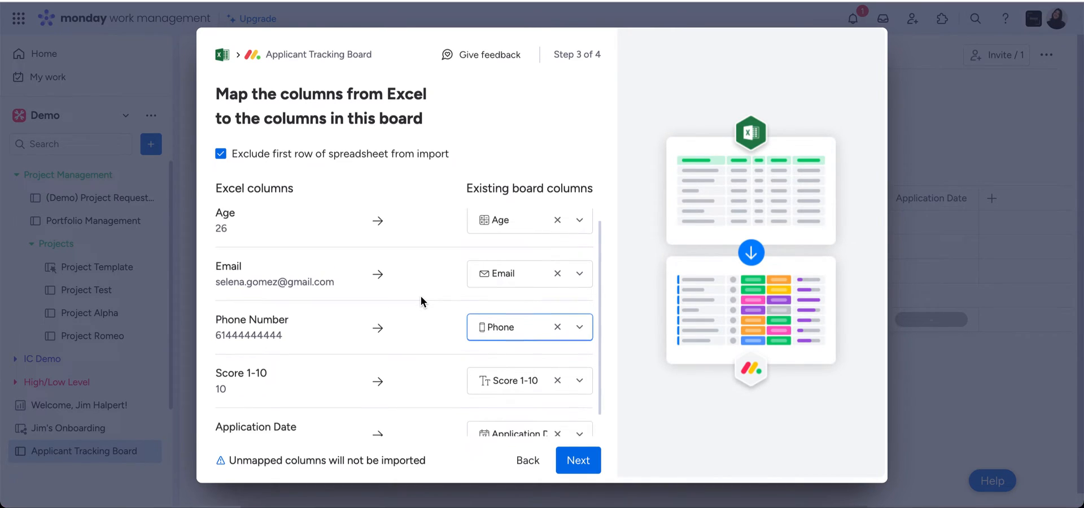
pyautogui.scroll(-3)
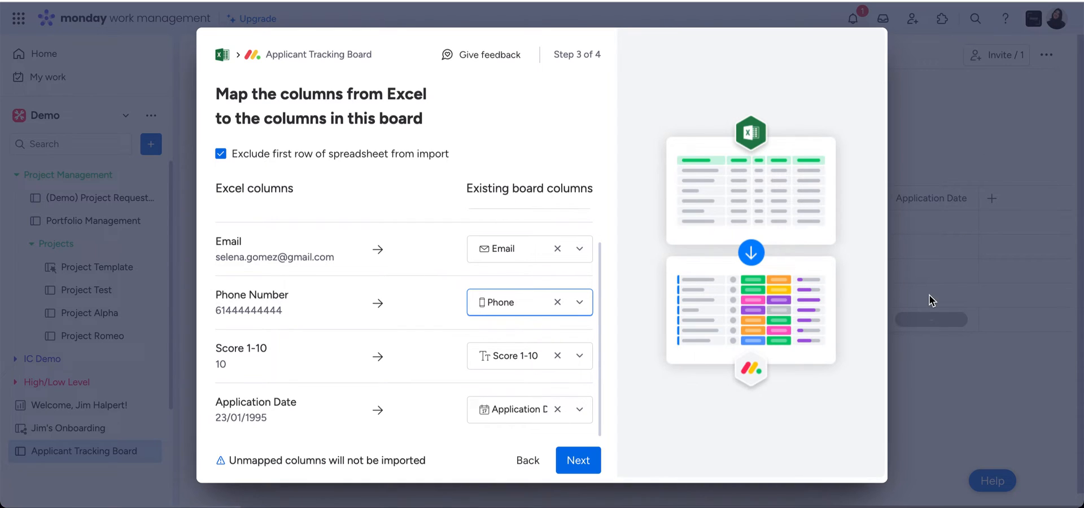
pyautogui.moveTo(379, 413)
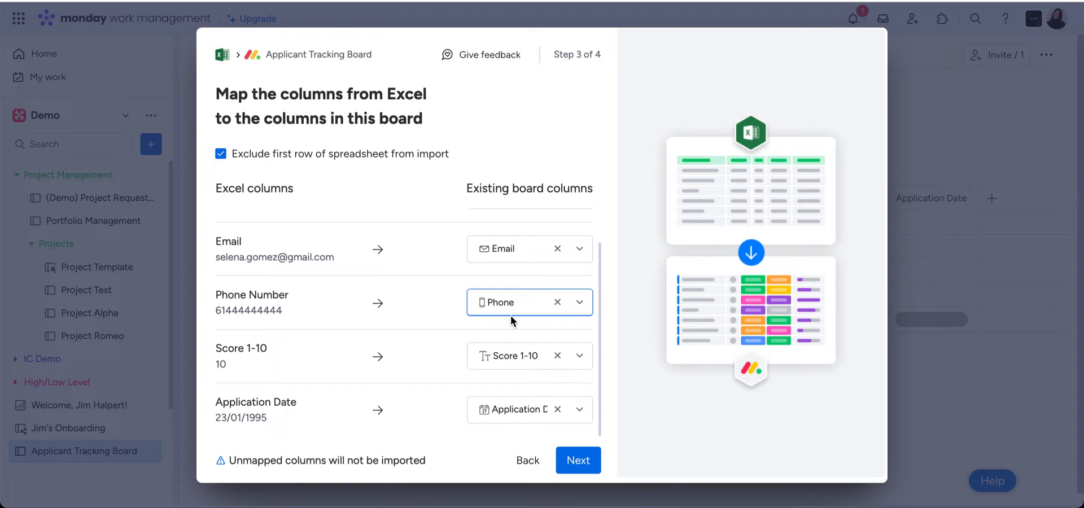
pyautogui.moveTo(422, 490)
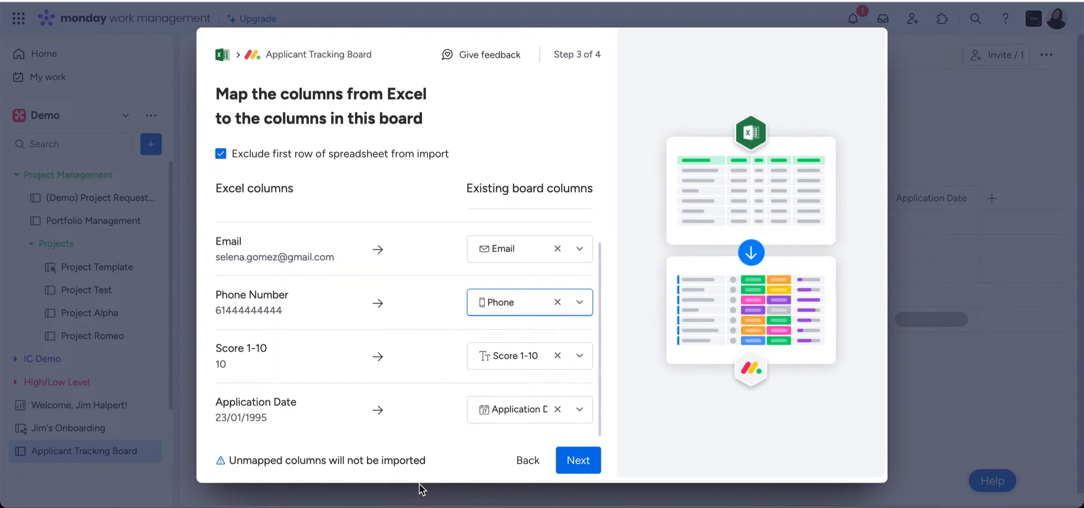
pyautogui.moveTo(470, 344)
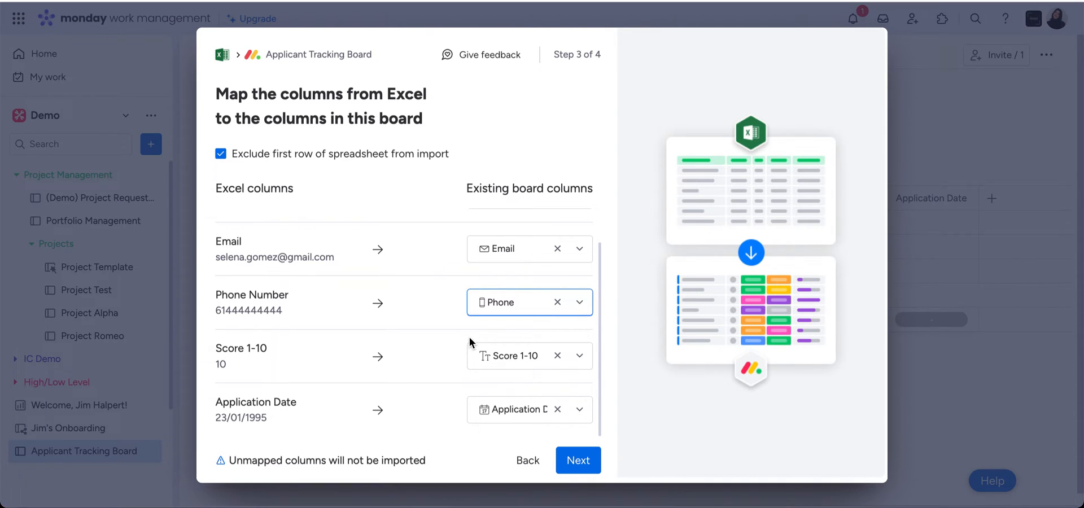
pyautogui.moveTo(515, 399)
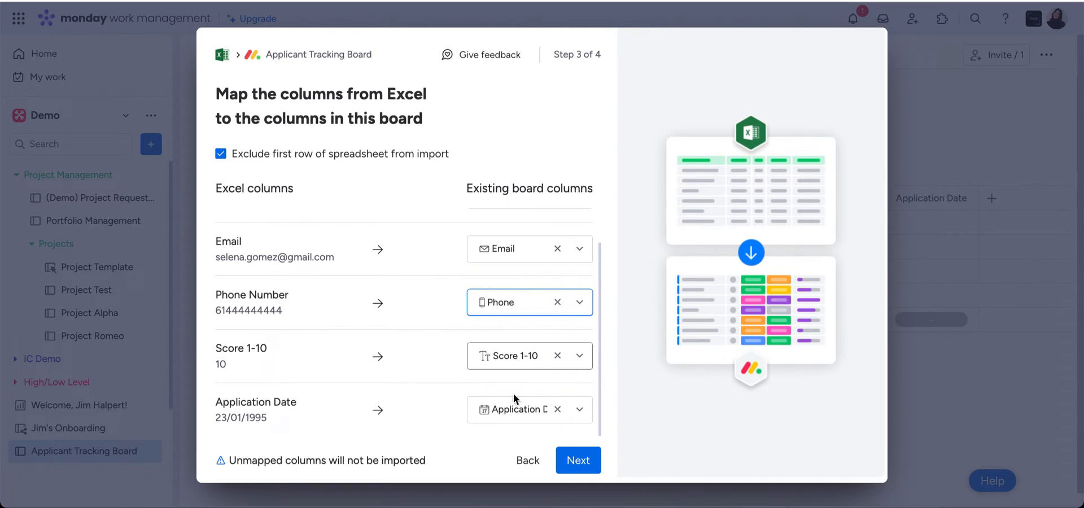
# On step 4, set duplicates to 'Create new items' and start the import
pyautogui.click(578, 461)
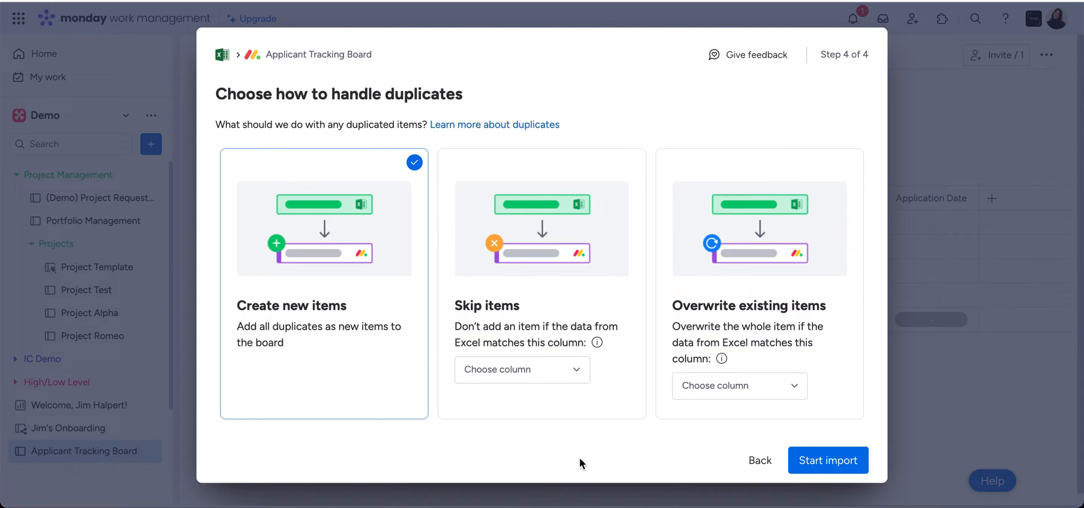
pyautogui.moveTo(700, 149)
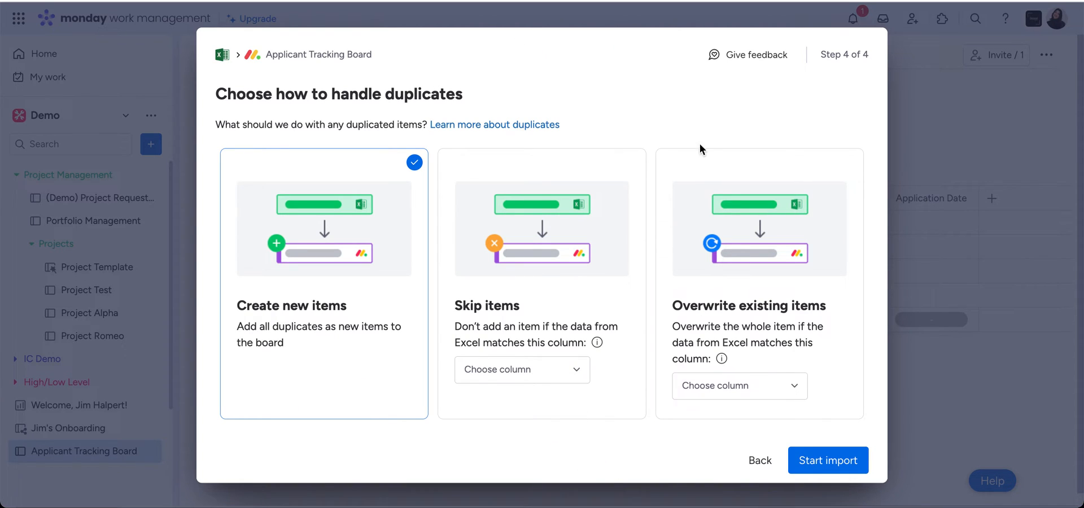
pyautogui.moveTo(540, 45)
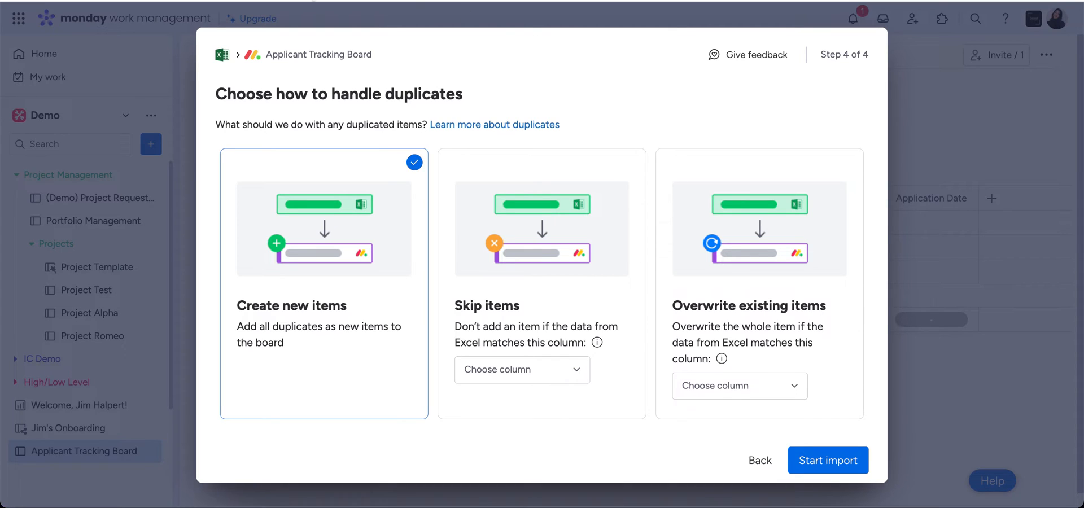
pyautogui.moveTo(314, 338)
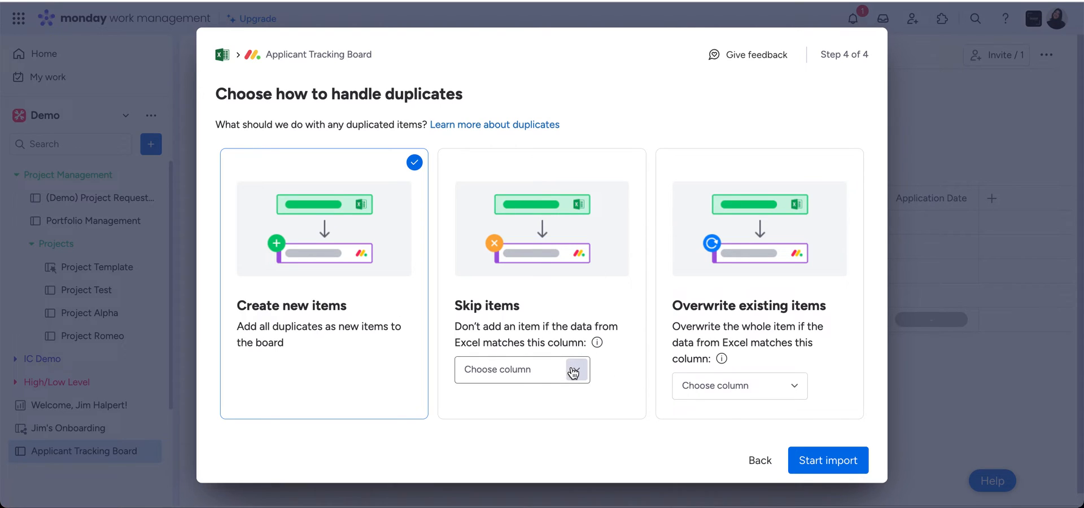
pyautogui.click(541, 283)
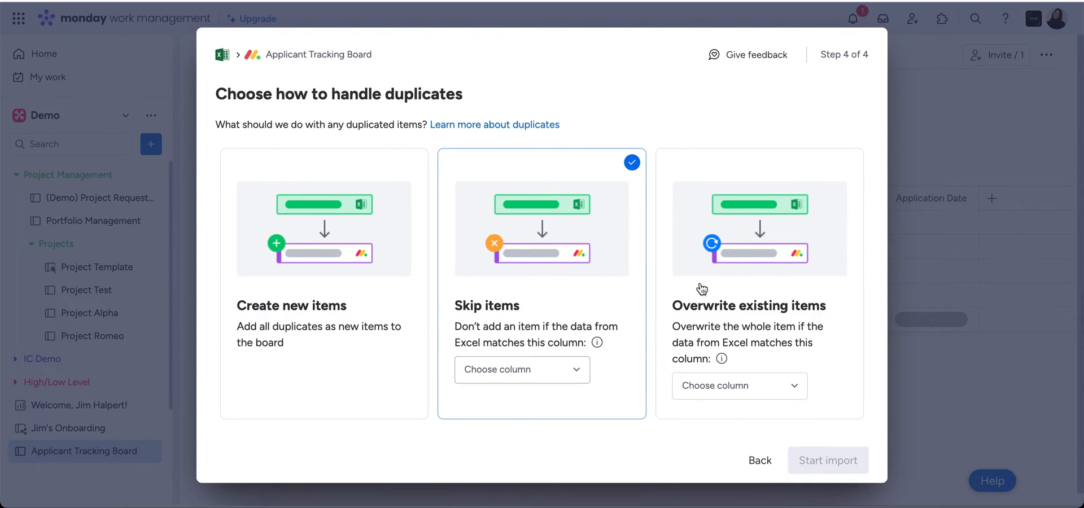
pyautogui.moveTo(773, 302)
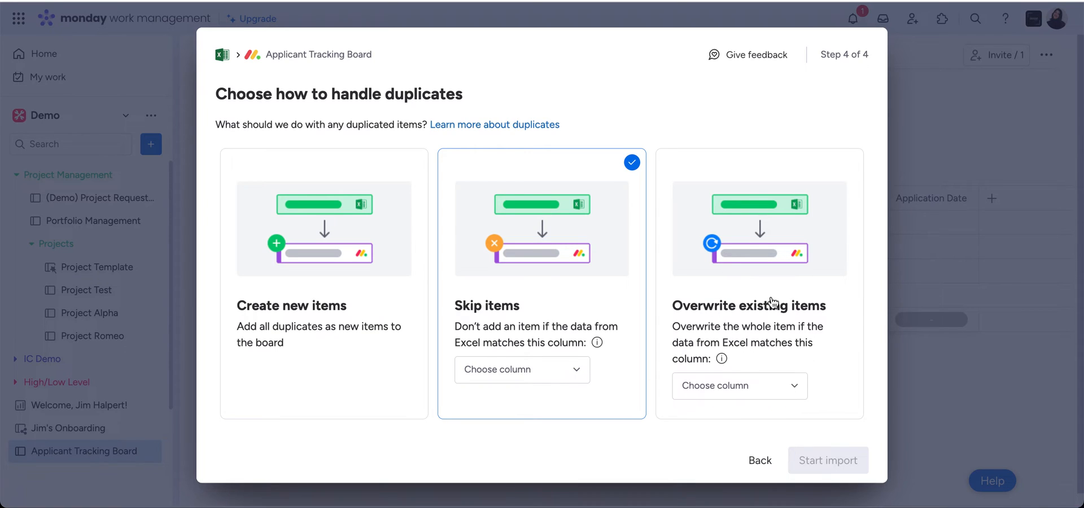
pyautogui.click(323, 277)
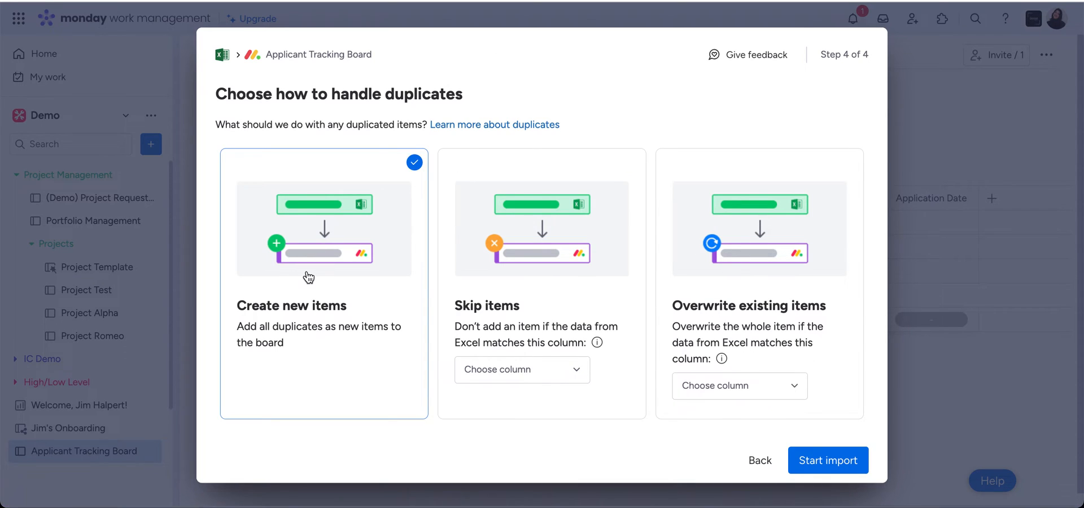
pyautogui.moveTo(828, 461)
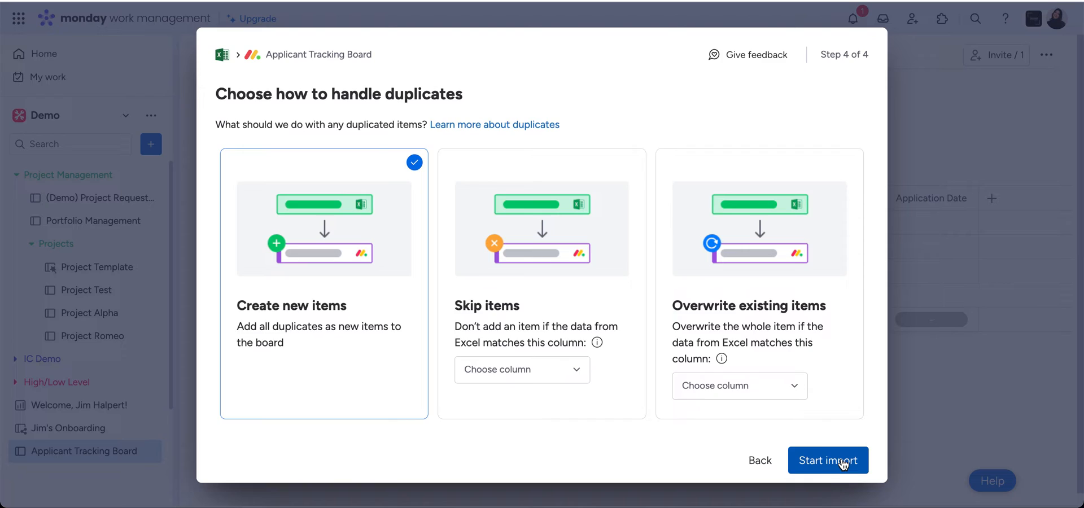
pyautogui.click(828, 460)
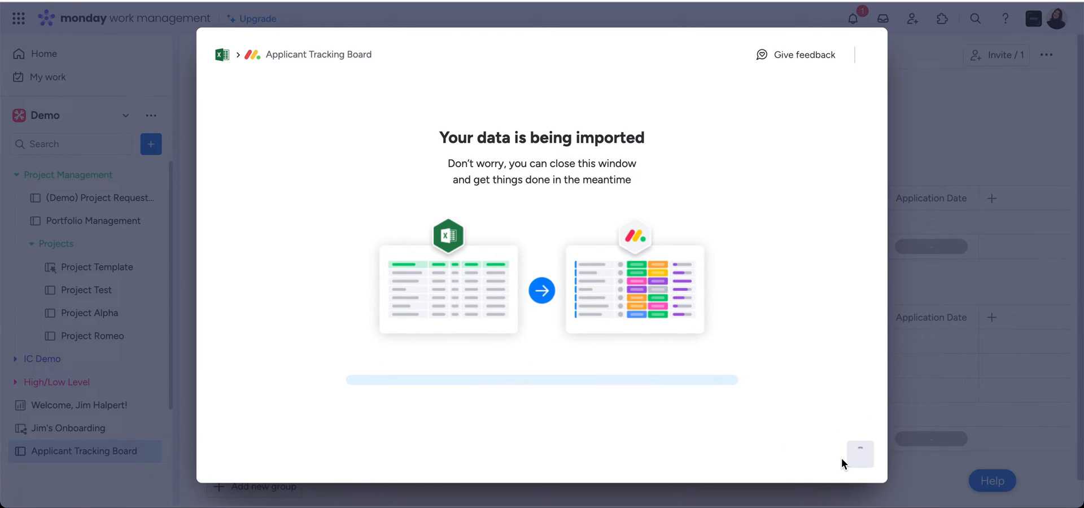
pyautogui.click(859, 454)
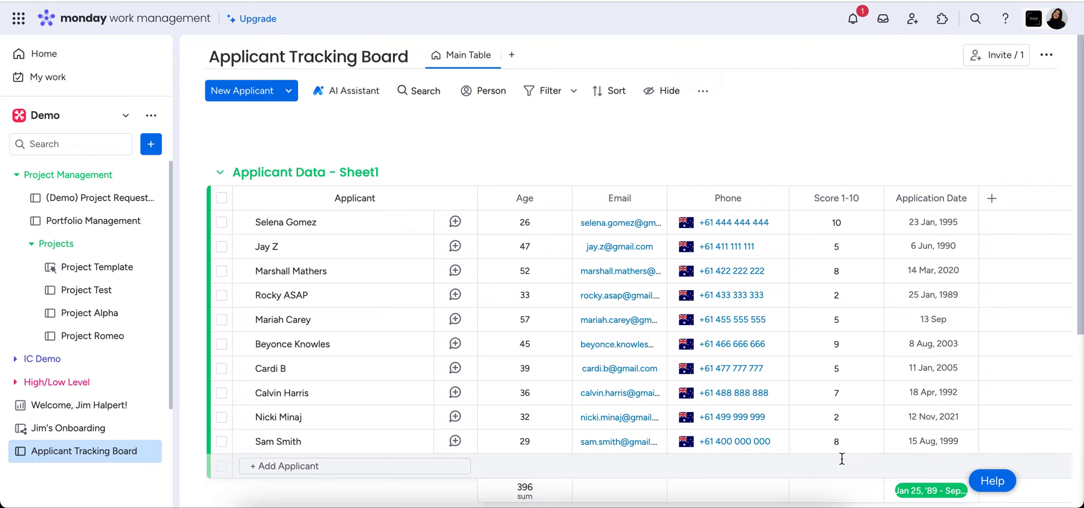
pyautogui.click(835, 441)
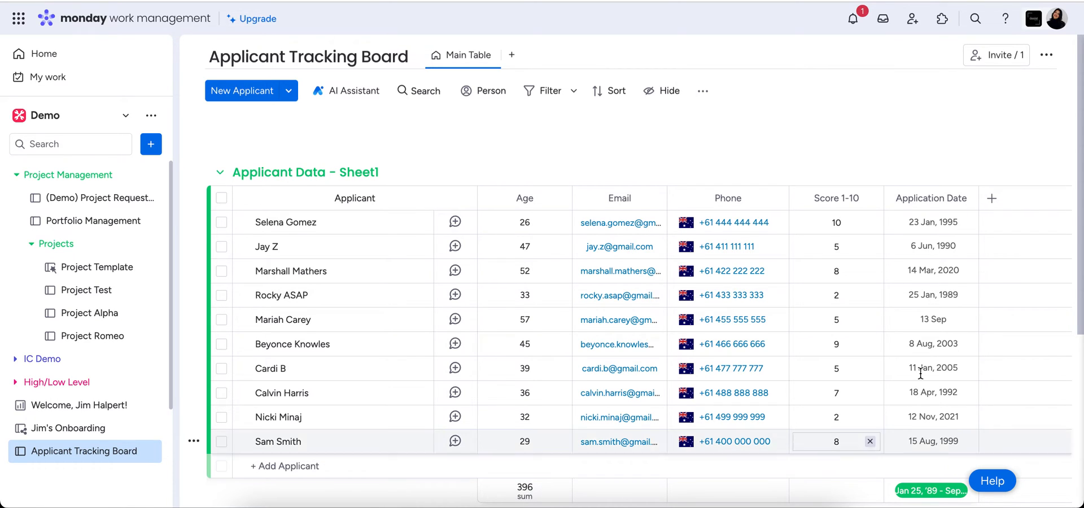
pyautogui.moveTo(688, 198)
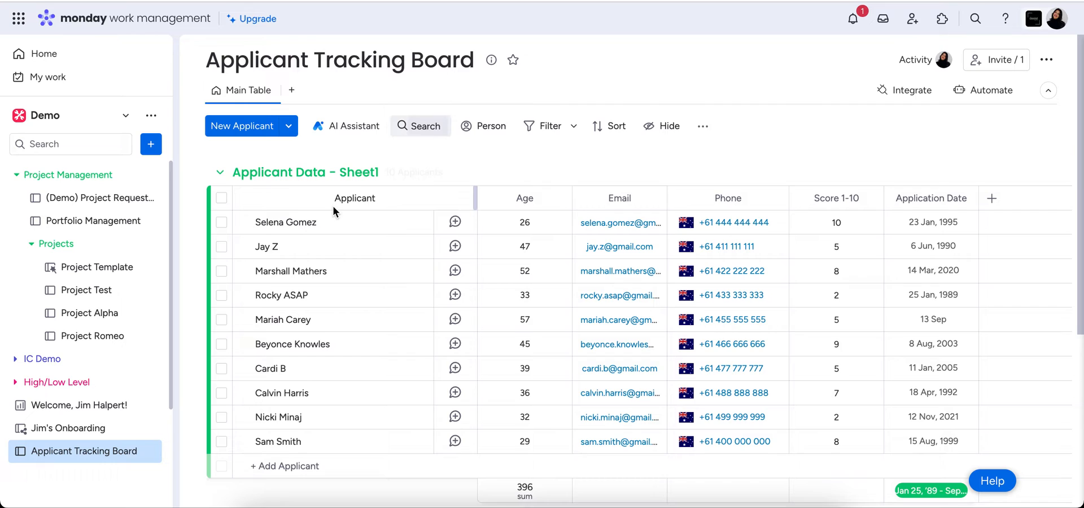
pyautogui.scroll(-3)
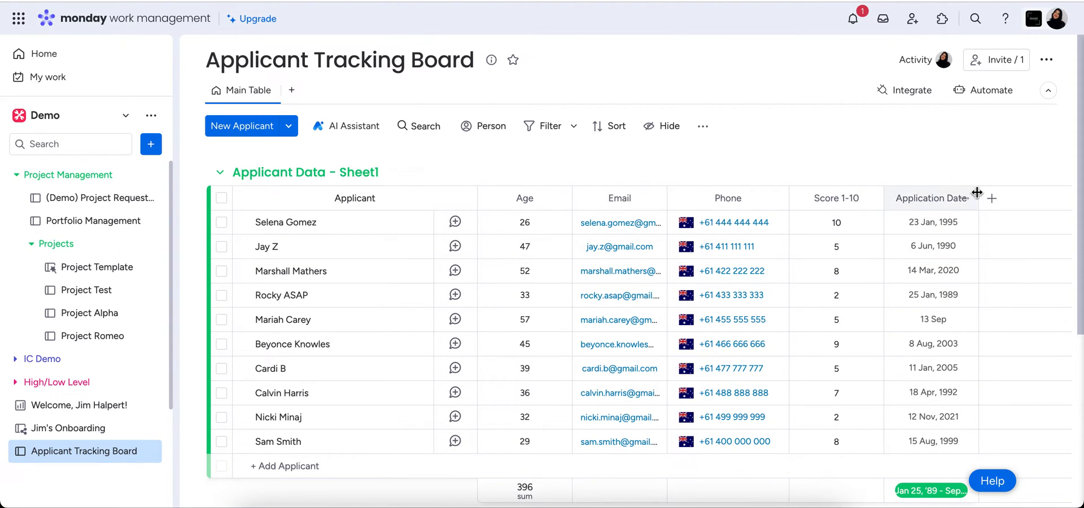
# Set the Application Date cell display to the 'Oct 18, 2023' month-day-year format
pyautogui.click(964, 198)
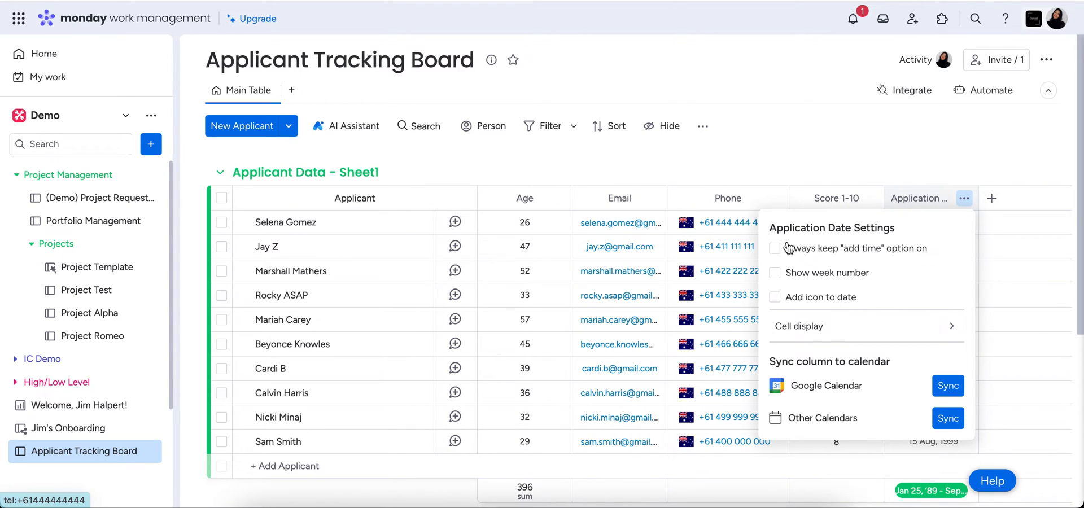
pyautogui.click(864, 327)
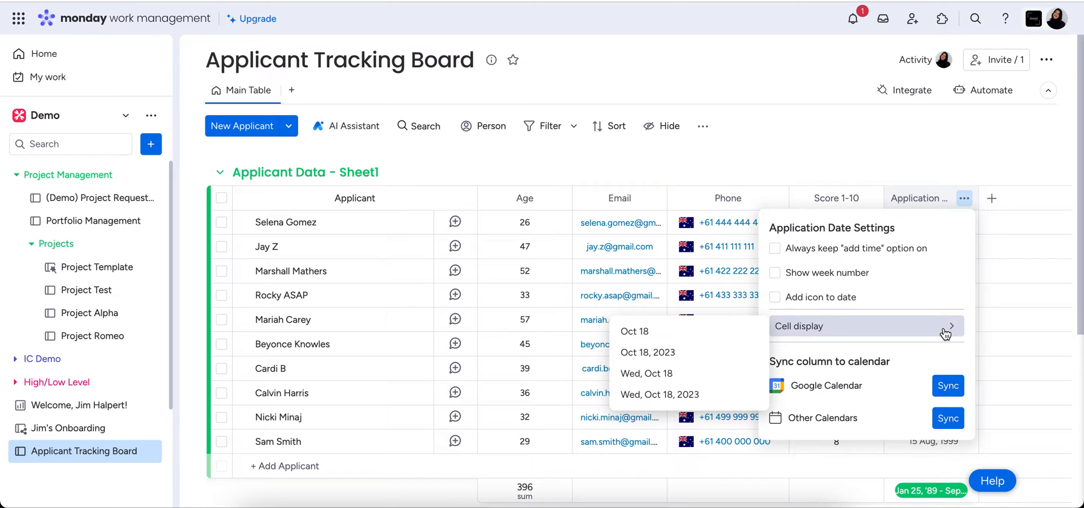
pyautogui.moveTo(683, 352)
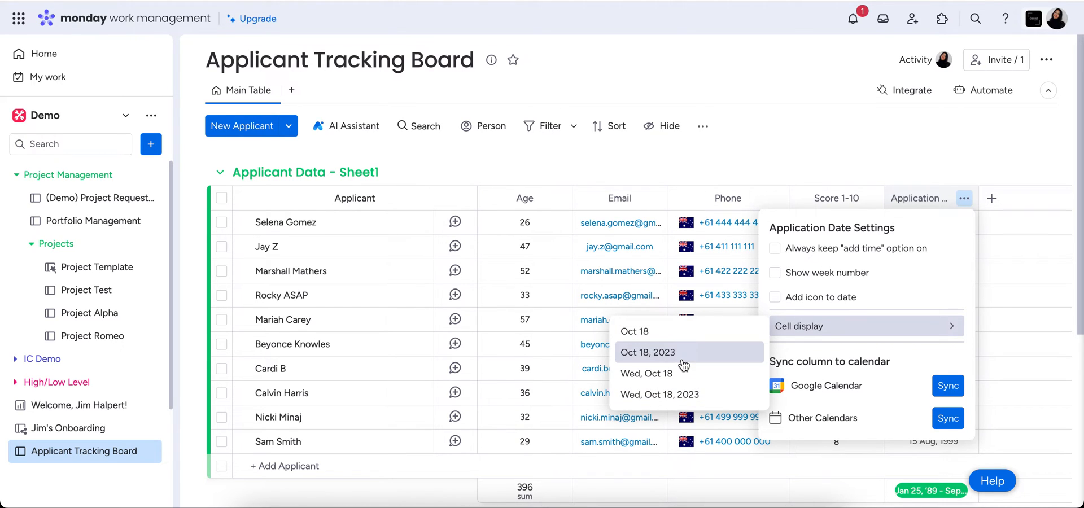
pyautogui.click(646, 352)
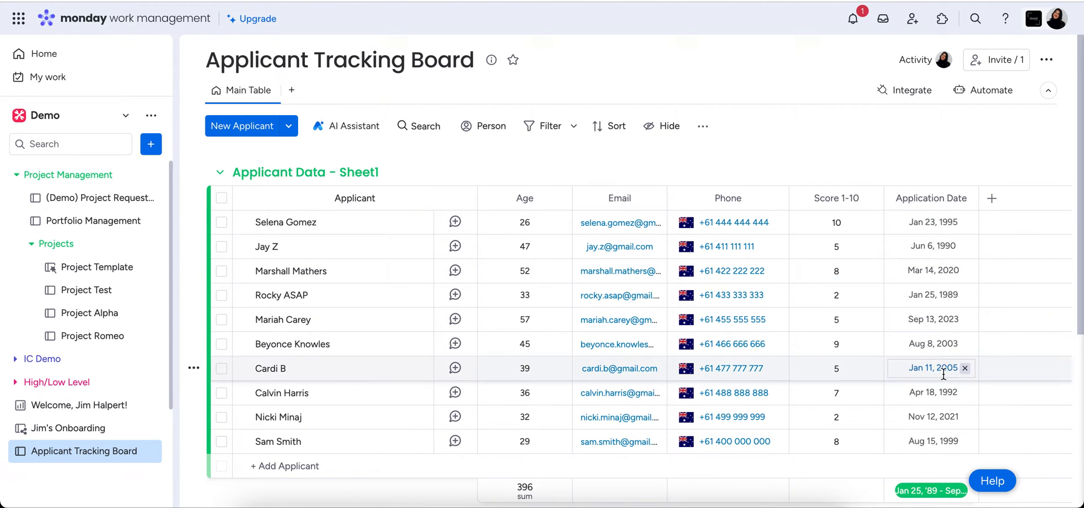
pyautogui.click(807, 150)
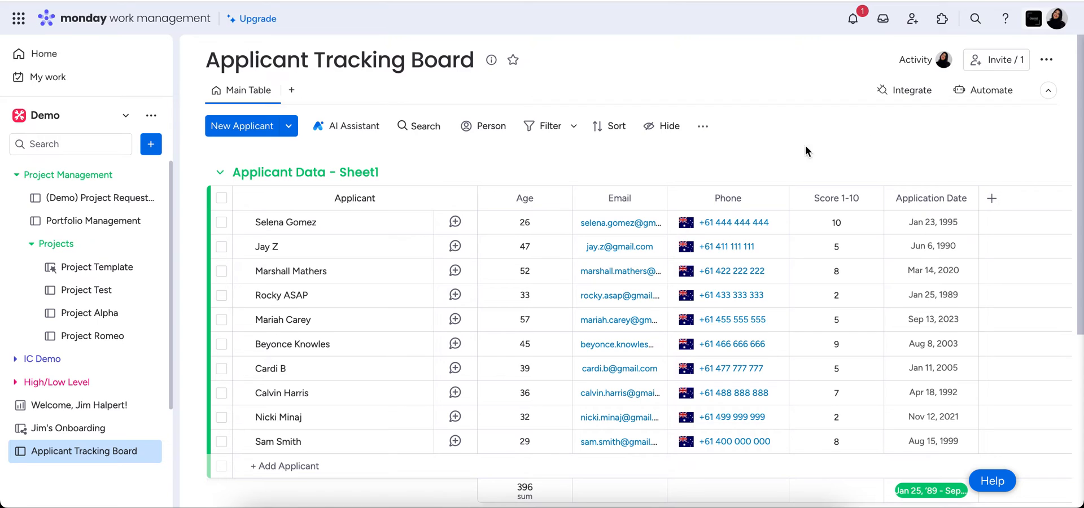
pyautogui.moveTo(834, 198)
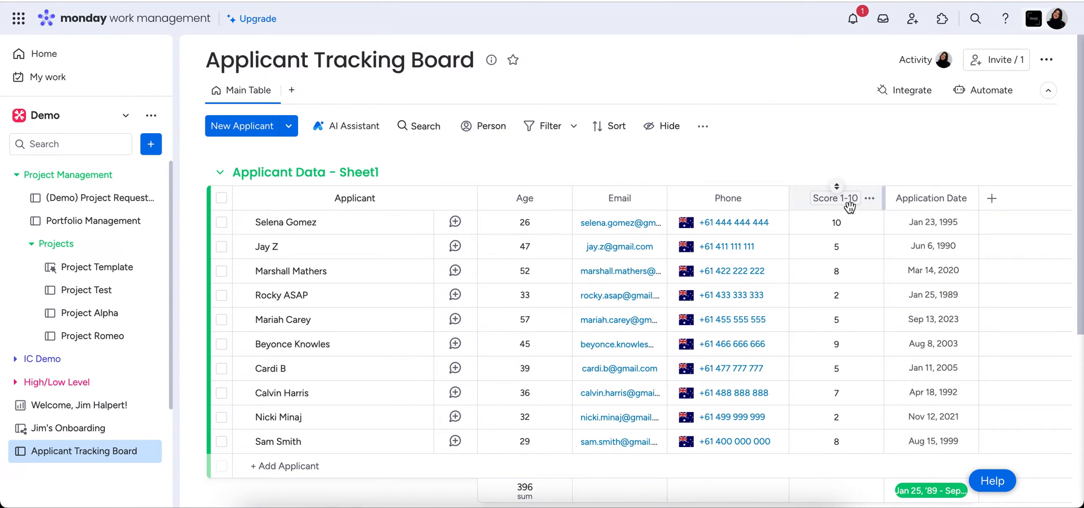
pyautogui.click(835, 221)
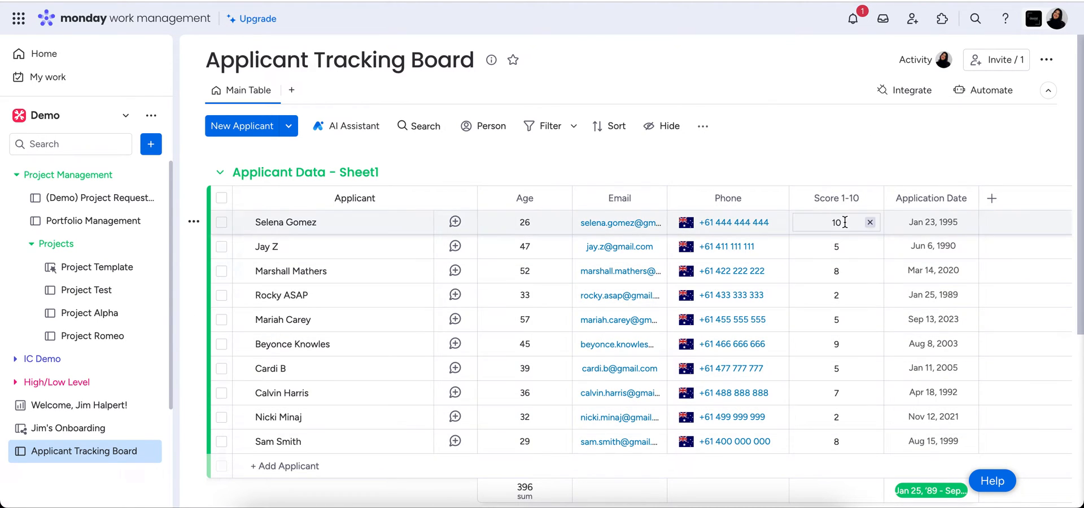
pyautogui.click(836, 246)
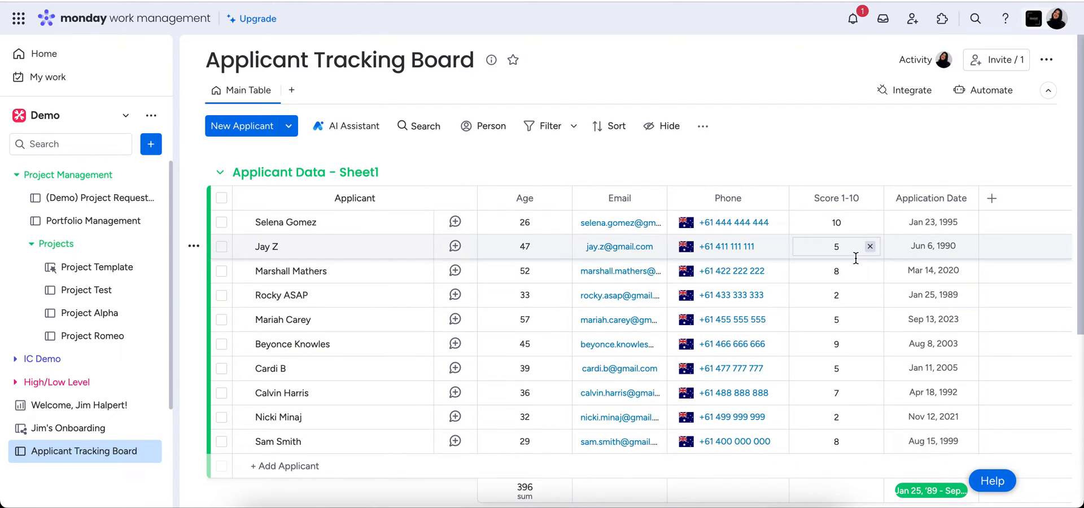
pyautogui.click(835, 222)
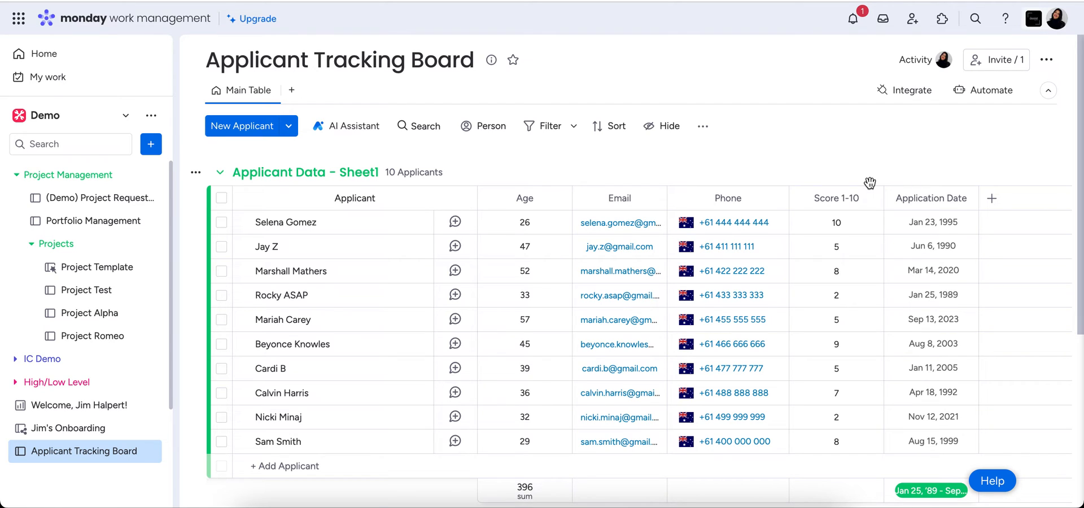
pyautogui.click(836, 393)
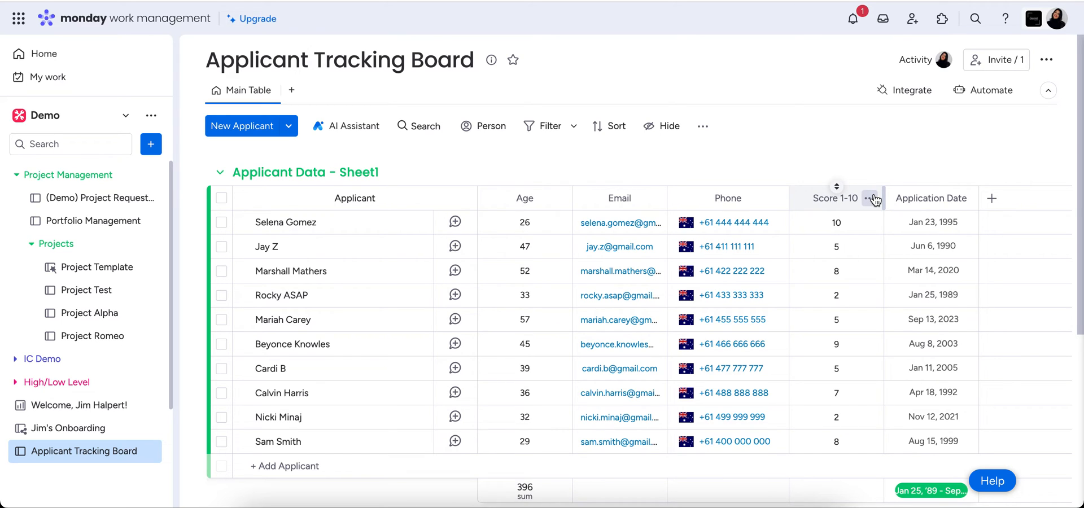
# Change the Score 1-10 column type to Status and keep the changes
pyautogui.click(871, 198)
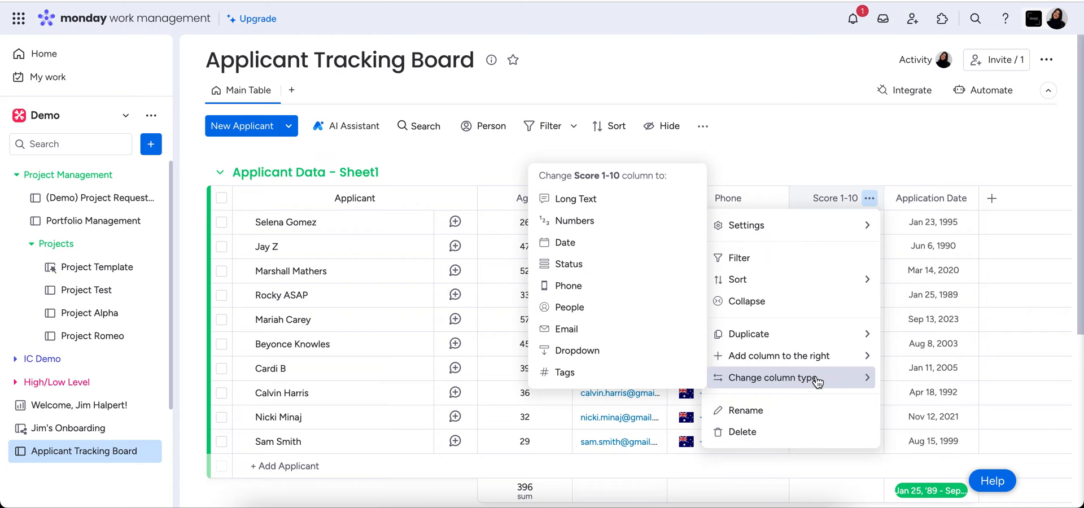
pyautogui.moveTo(622, 286)
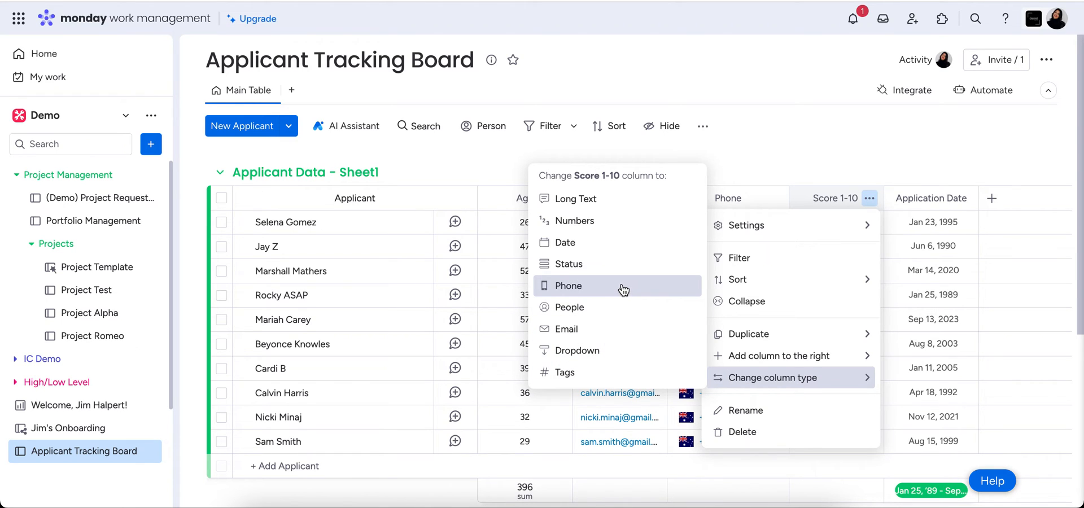
pyautogui.click(568, 286)
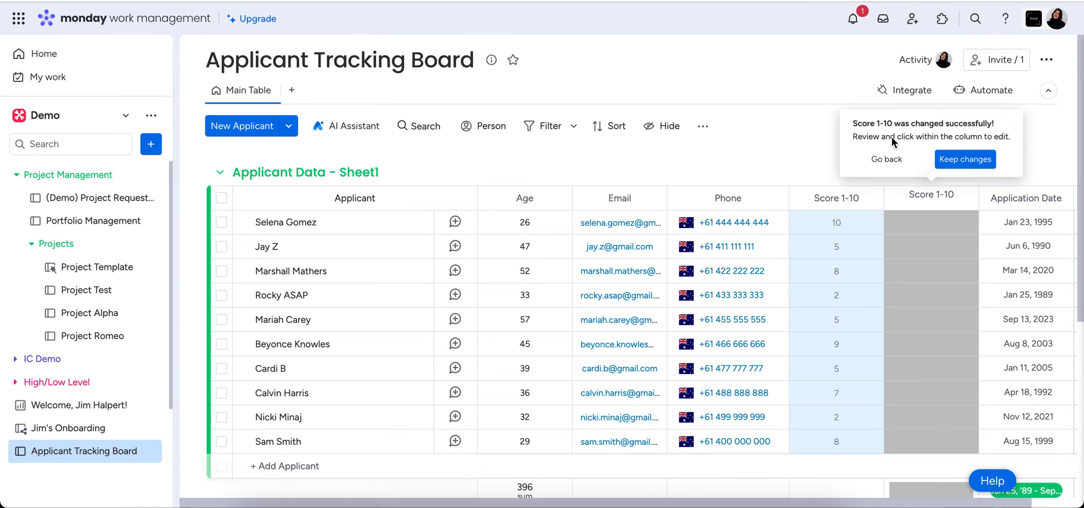
pyautogui.click(964, 159)
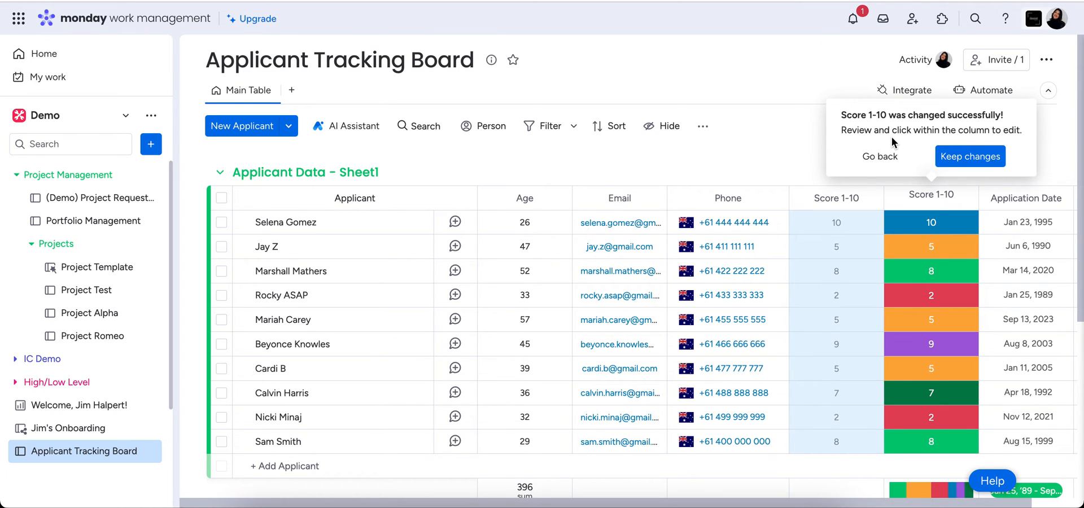
pyautogui.moveTo(970, 156)
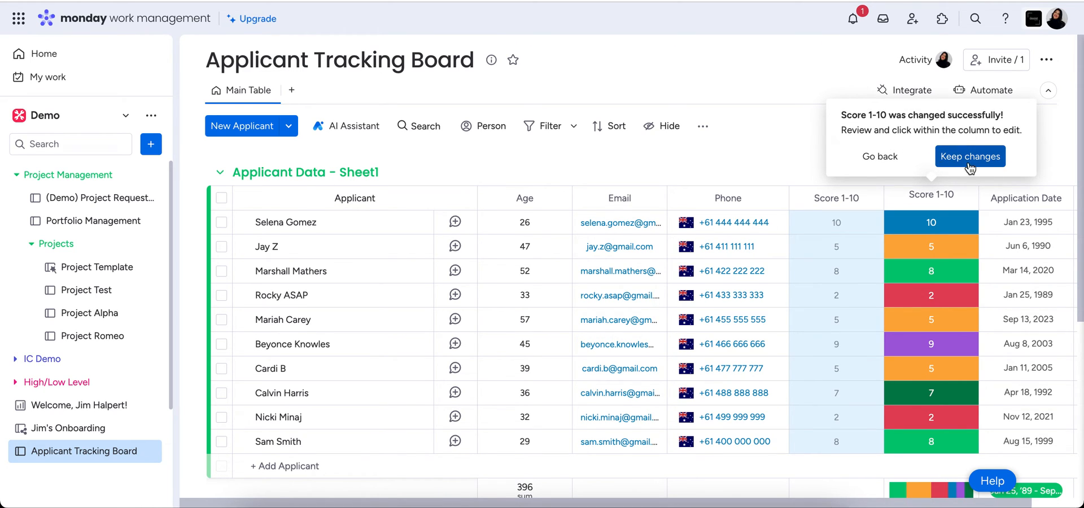
pyautogui.click(969, 156)
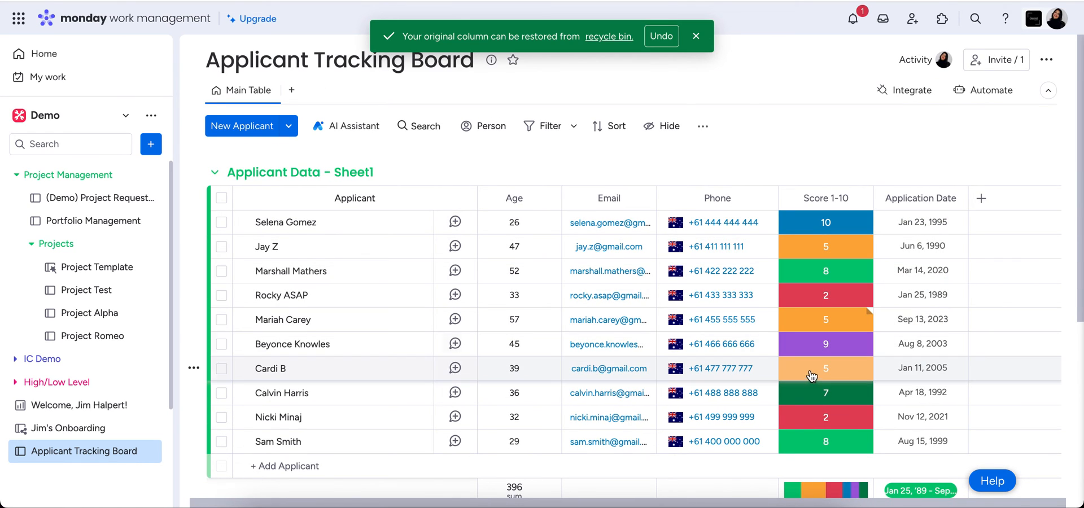
pyautogui.moveTo(804, 407)
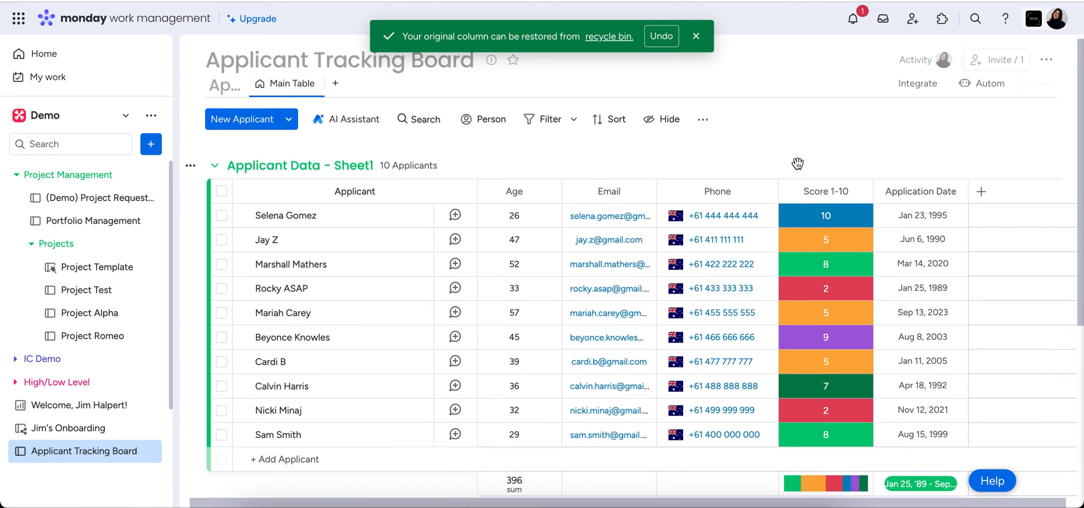
pyautogui.scroll(-3)
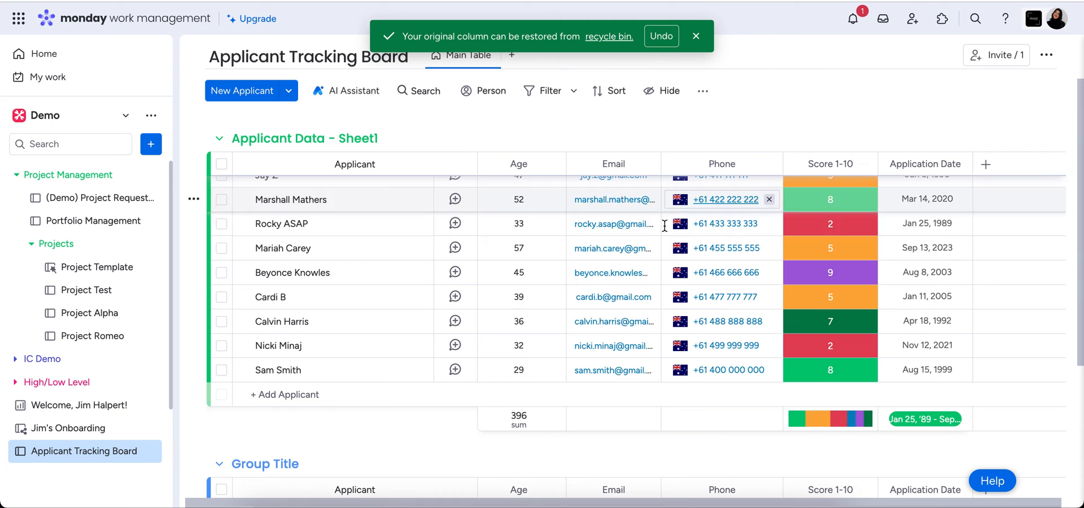
pyautogui.scroll(3)
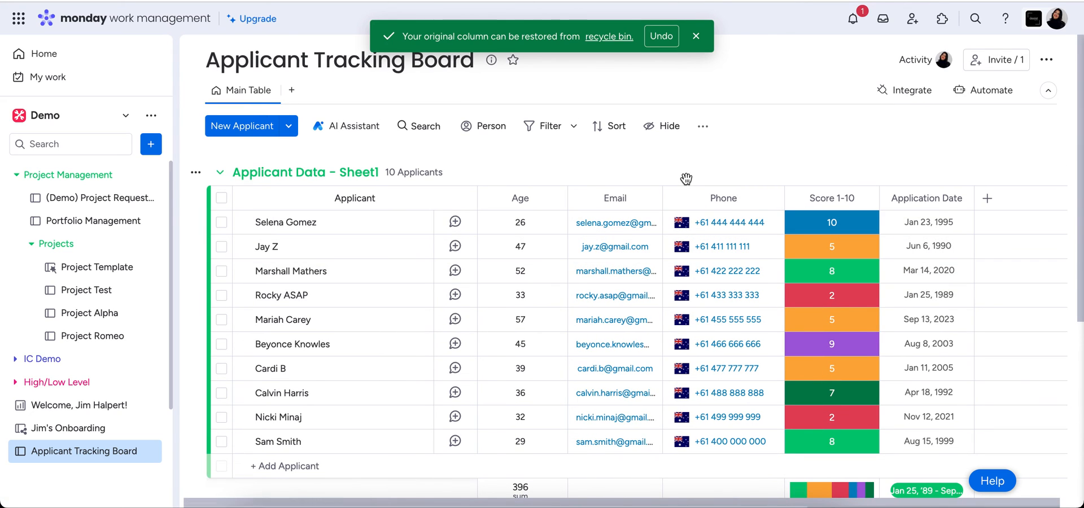